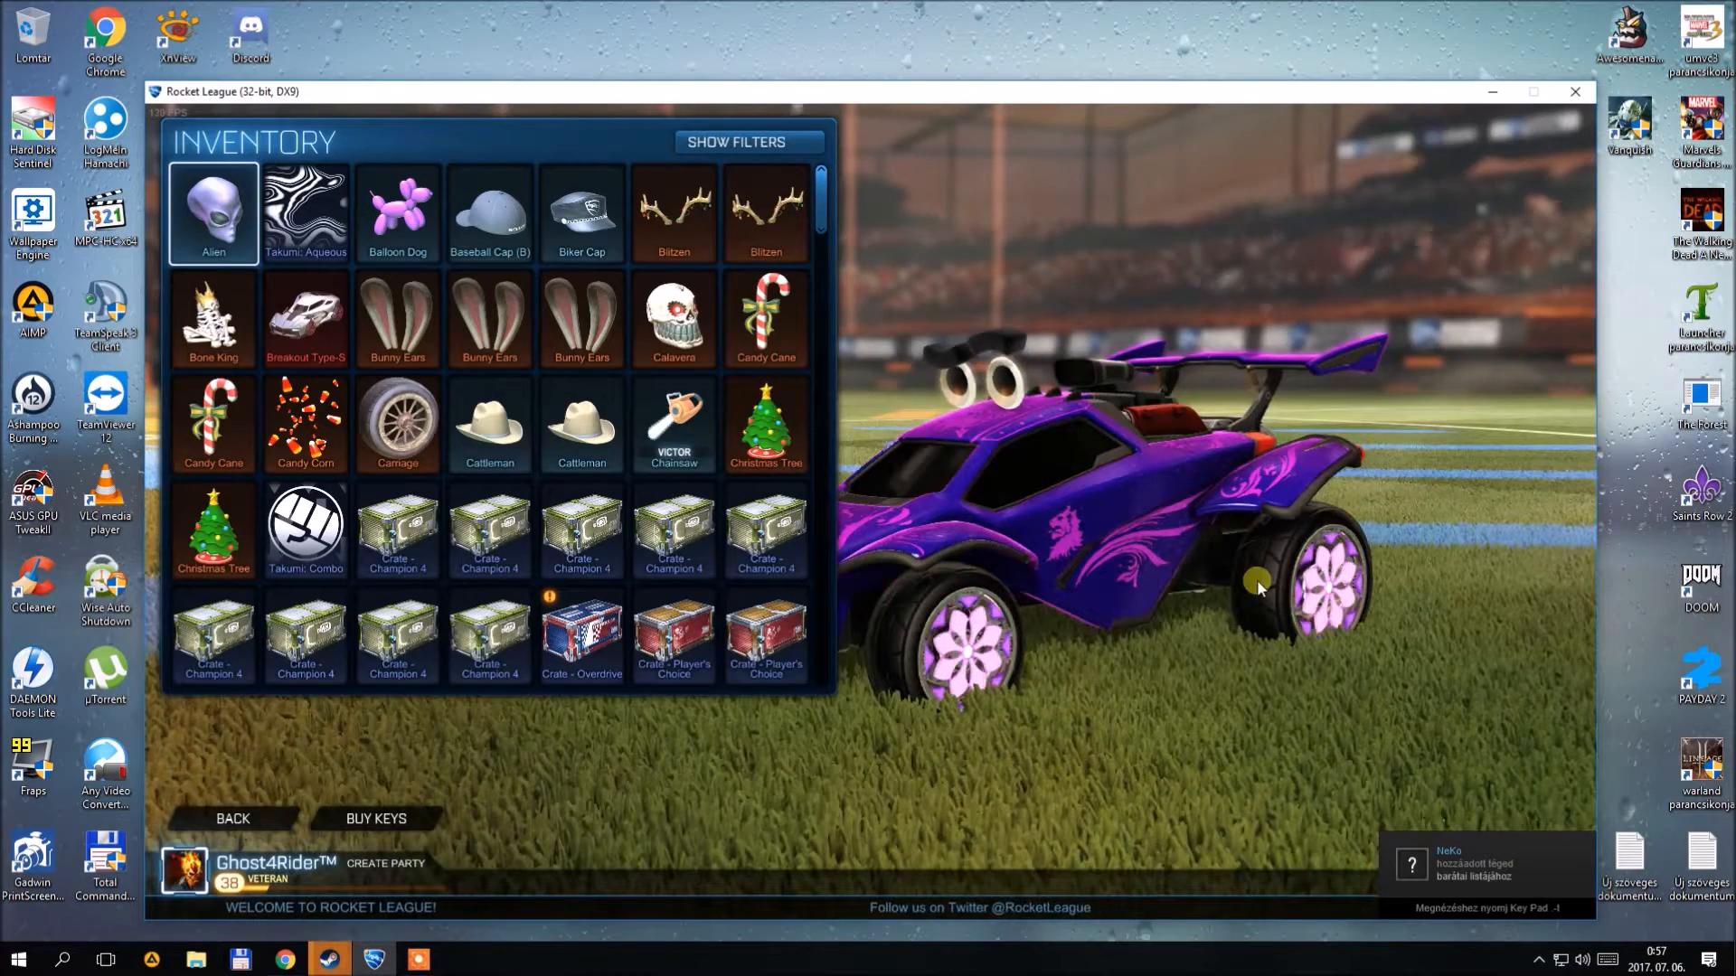
# Select the Crate - Overdrive tile in the inventory to show its details.
pyautogui.click(580, 637)
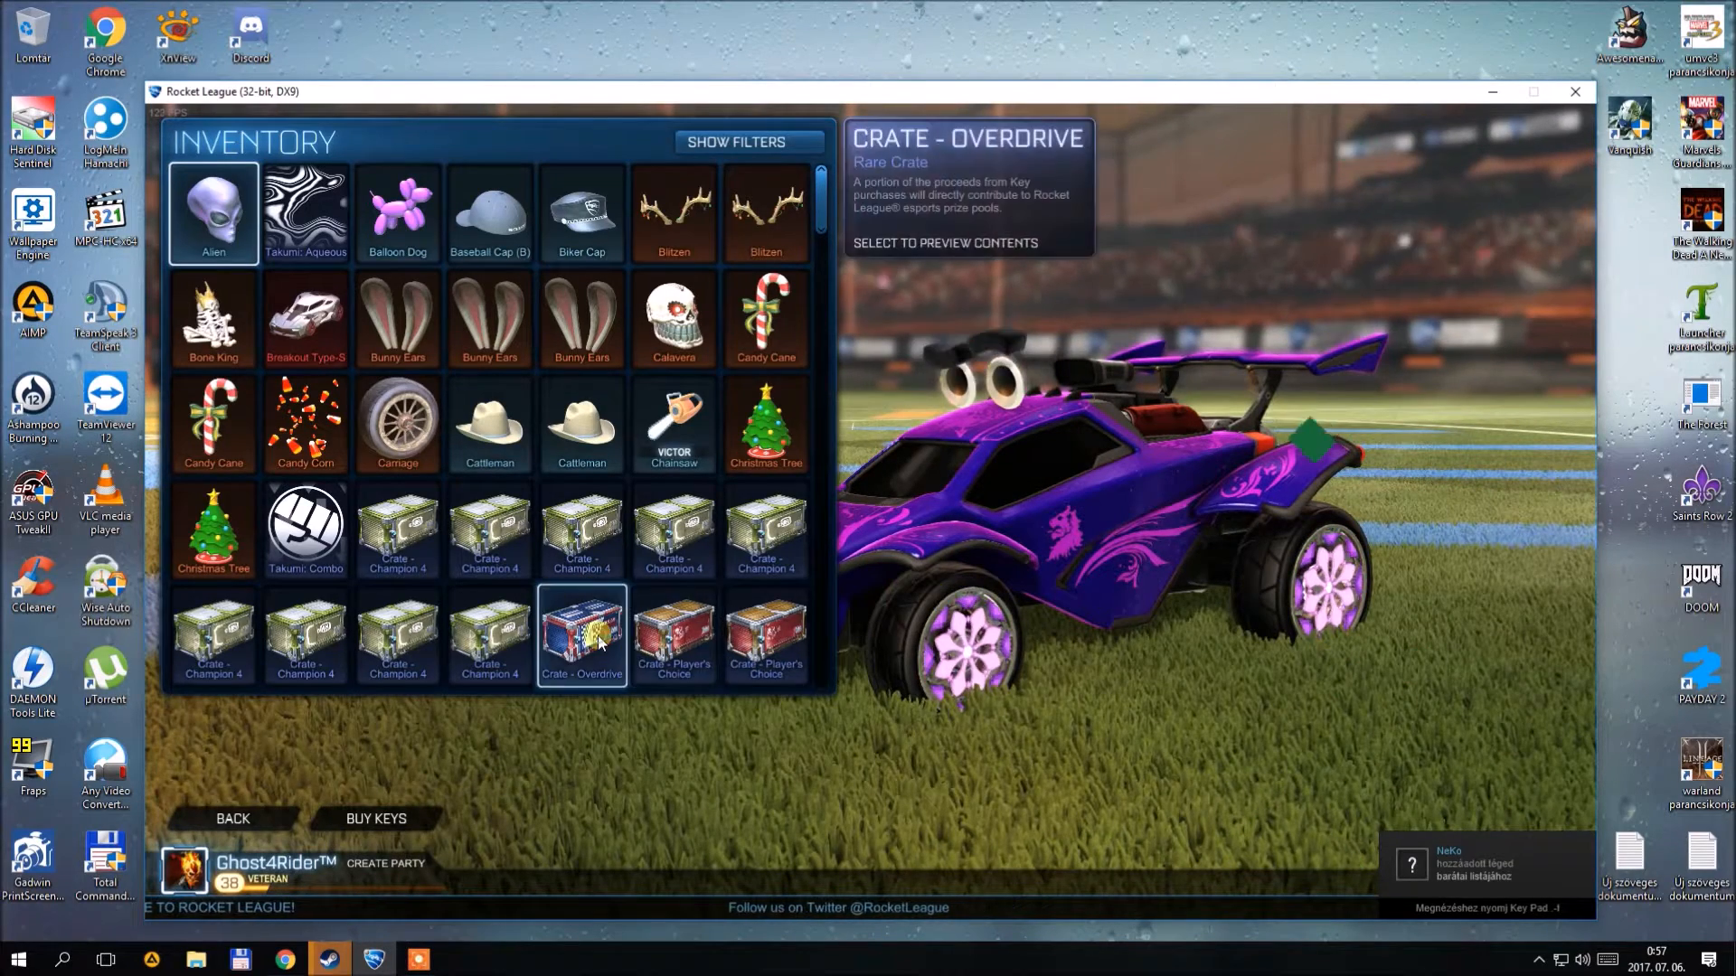
# Preview the crate's Lightspeed, Friction and Blazer trails, SLK wheels, Magic Missile boost and Animus GP body.
pyautogui.click(580, 635)
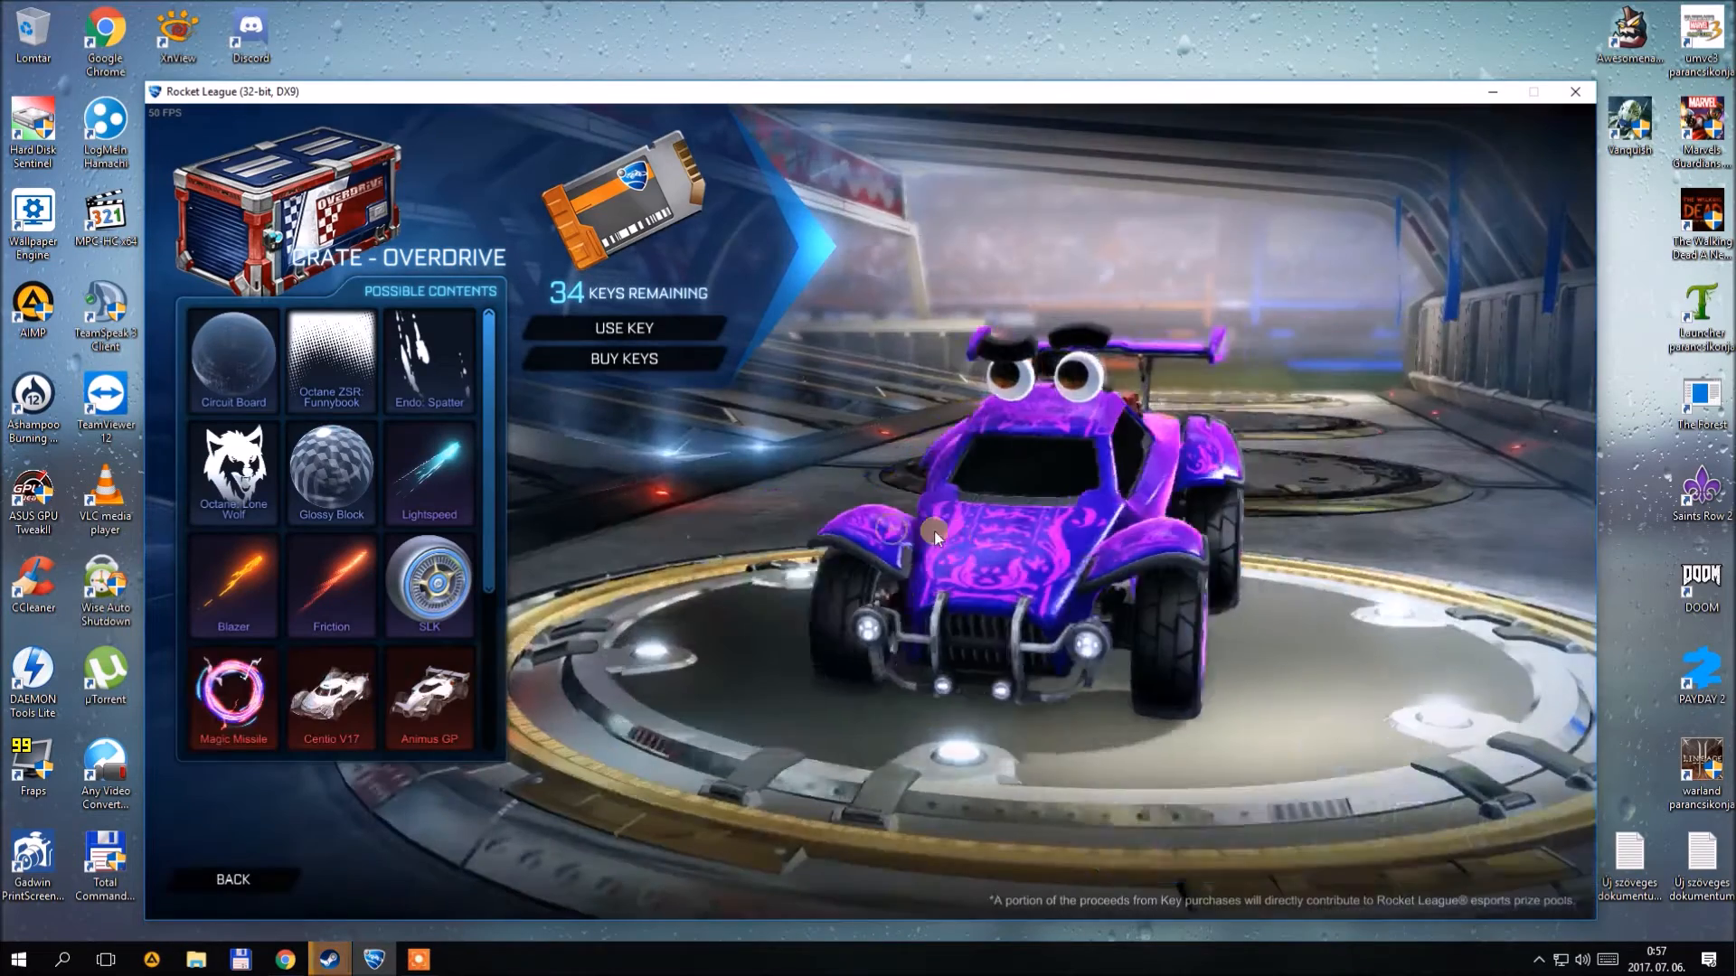
pyautogui.click(329, 473)
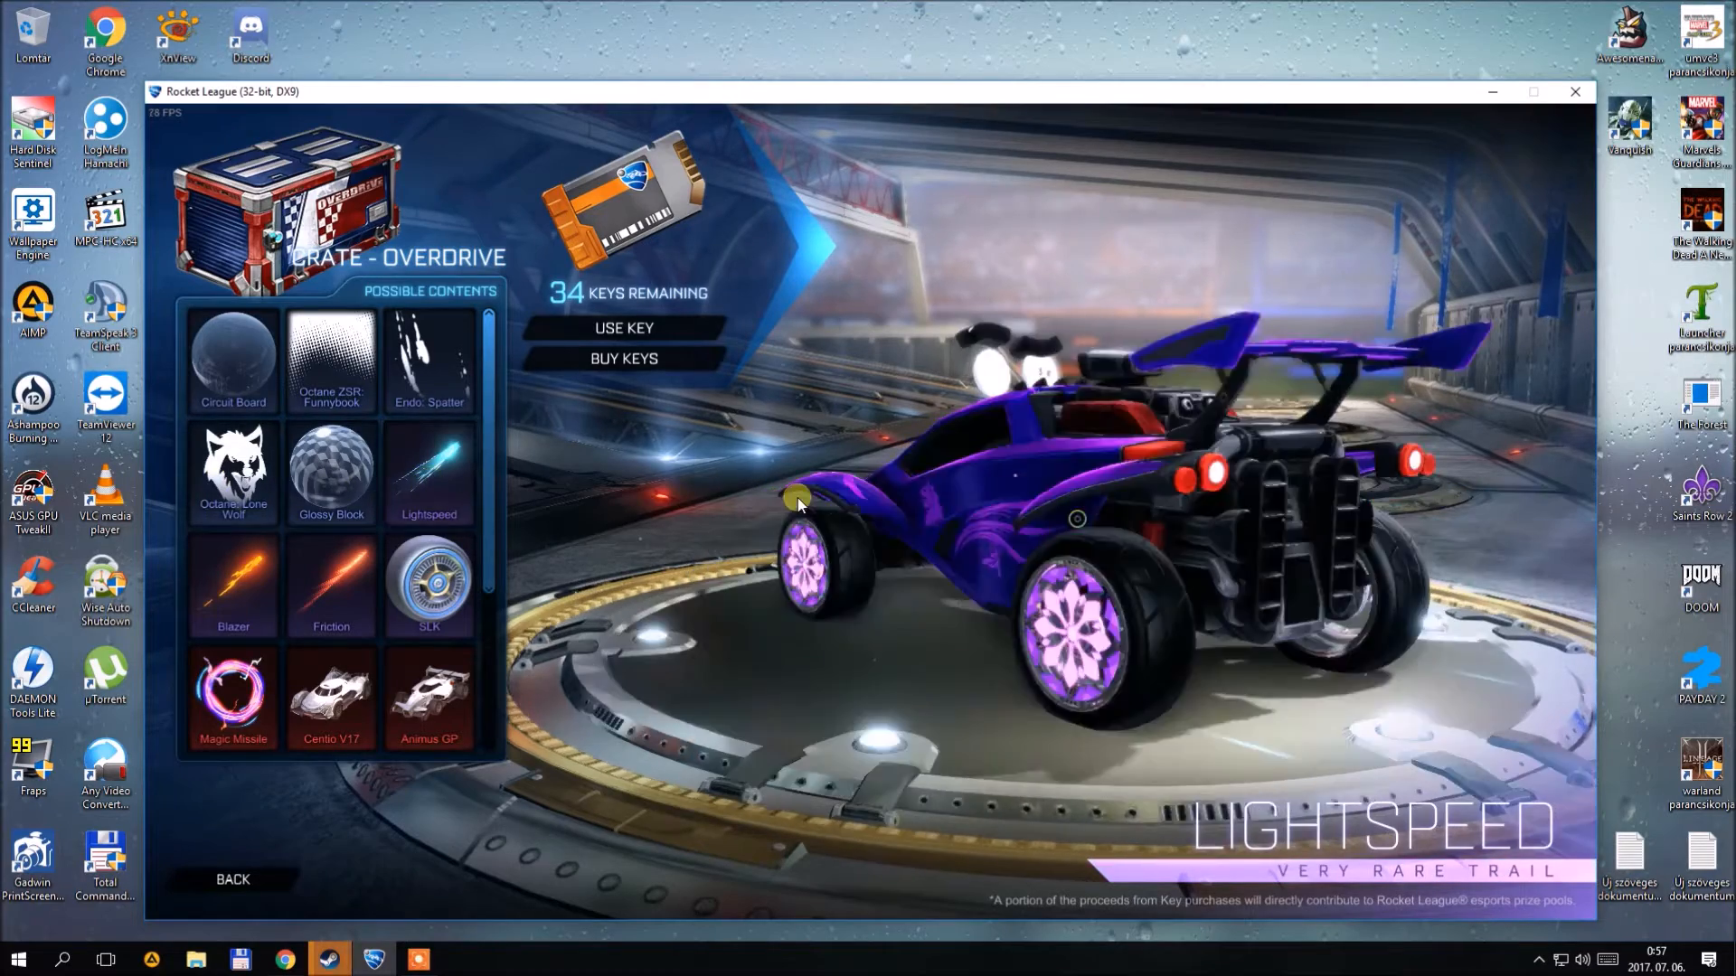
pyautogui.click(331, 584)
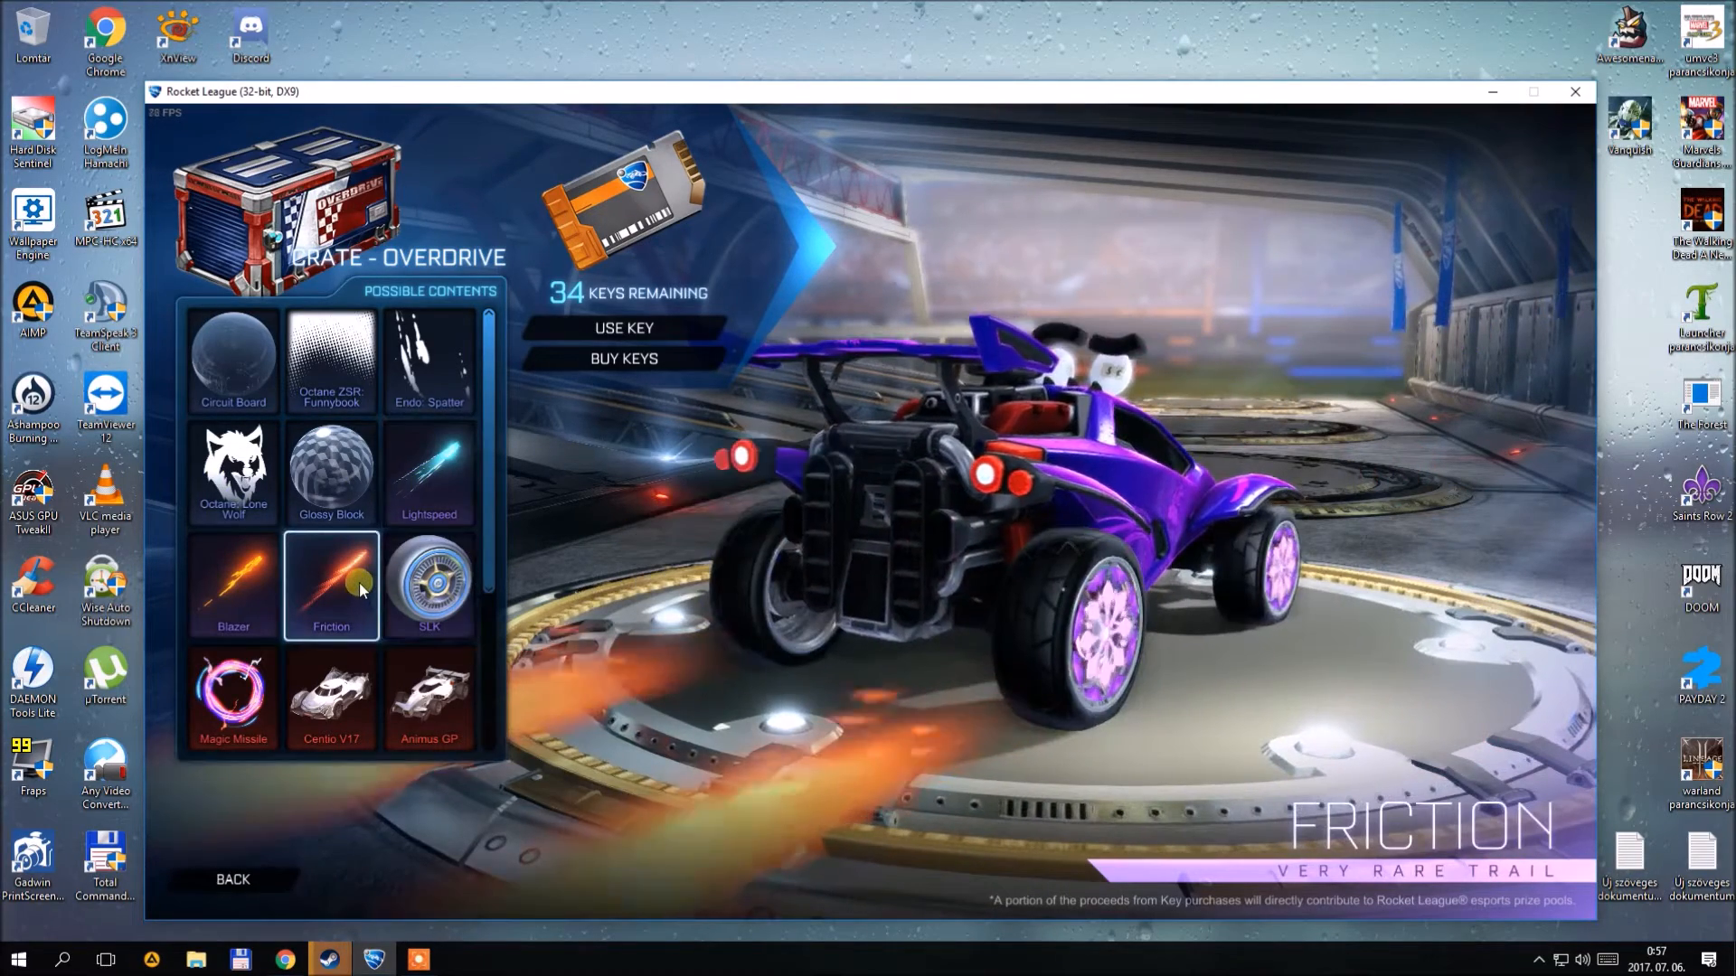
pyautogui.click(233, 584)
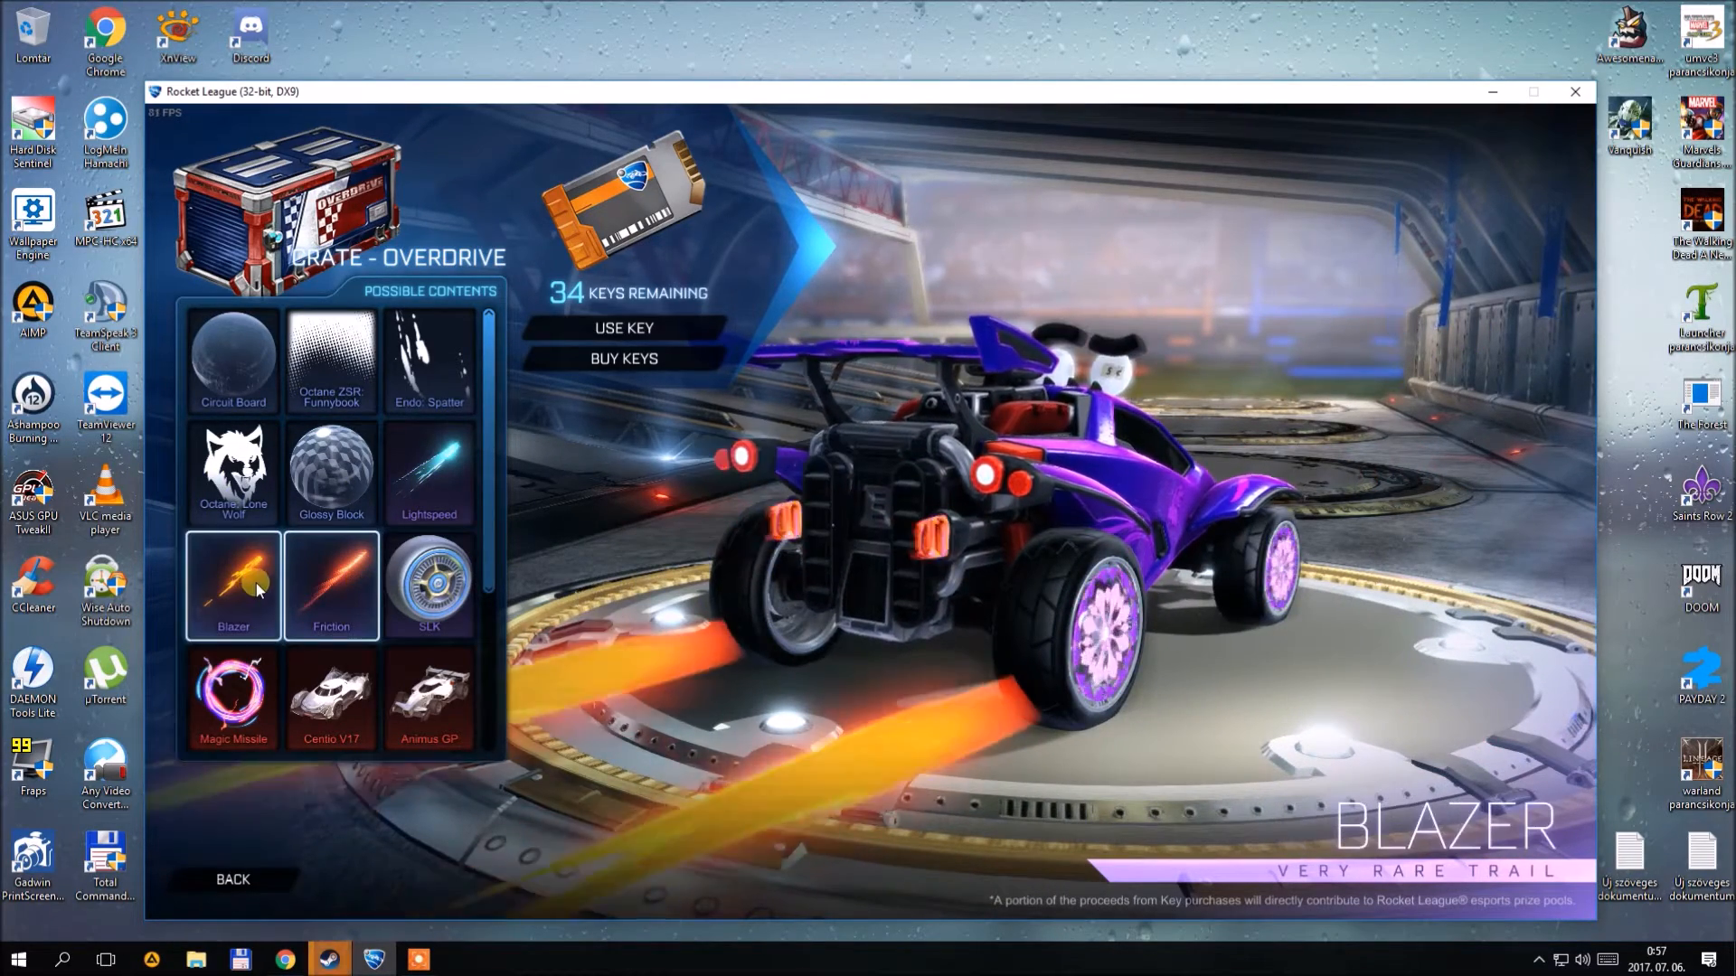
pyautogui.click(427, 584)
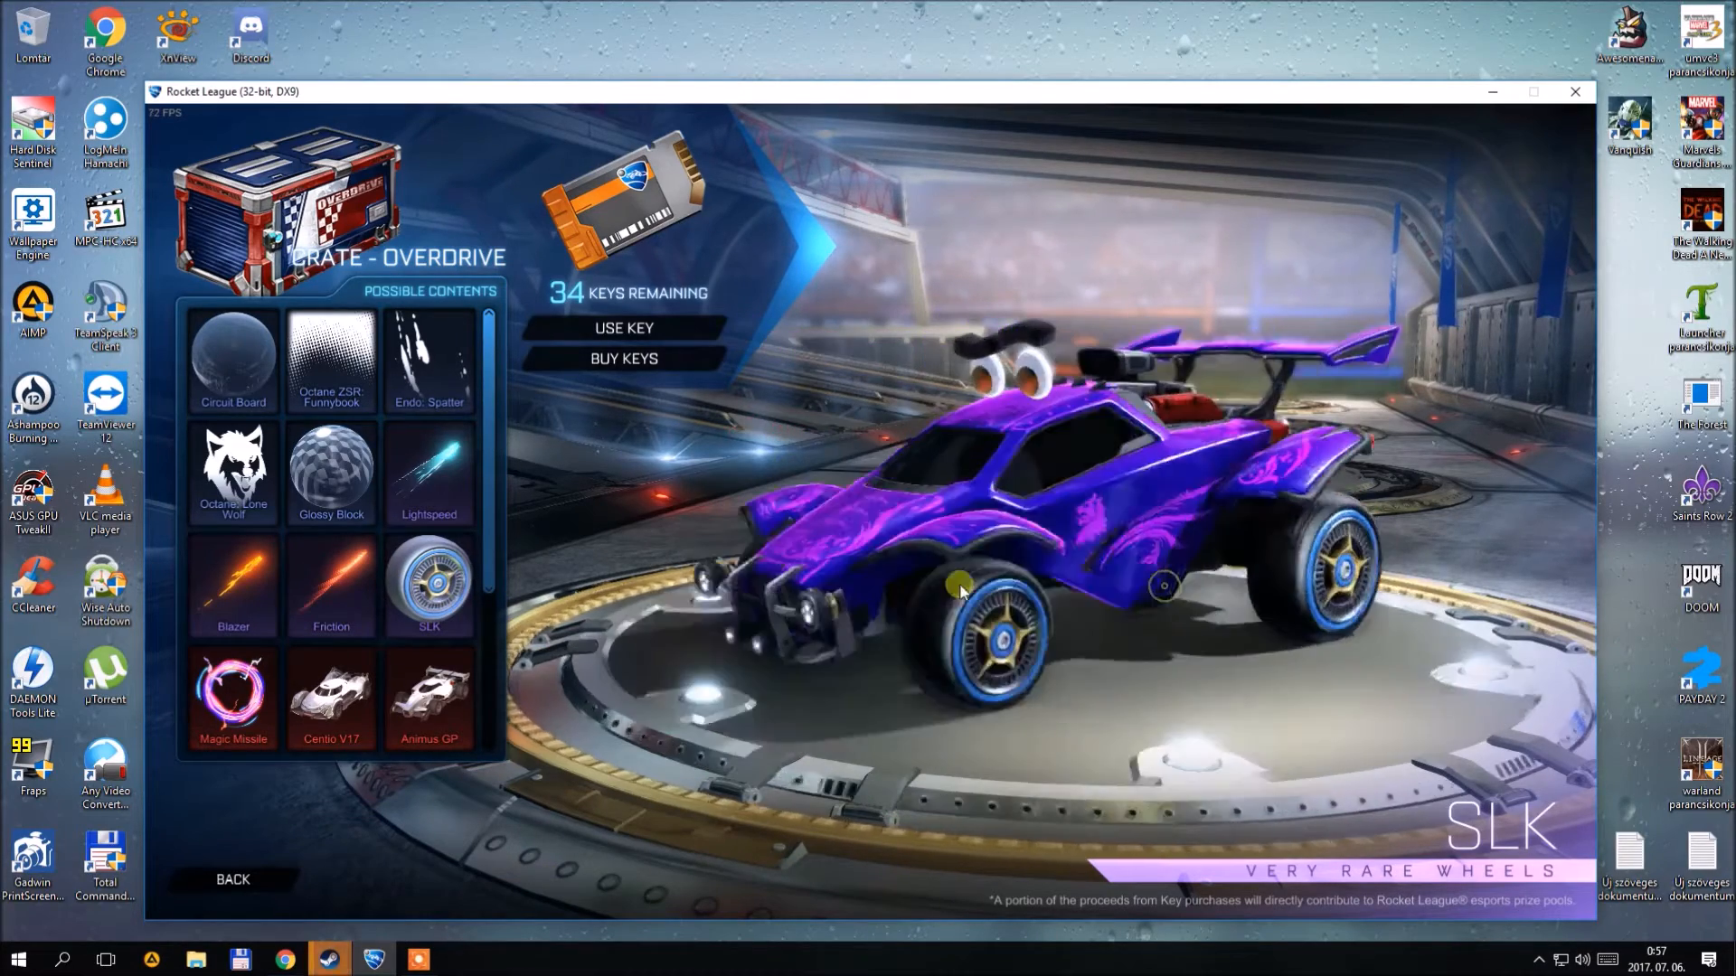
pyautogui.click(233, 698)
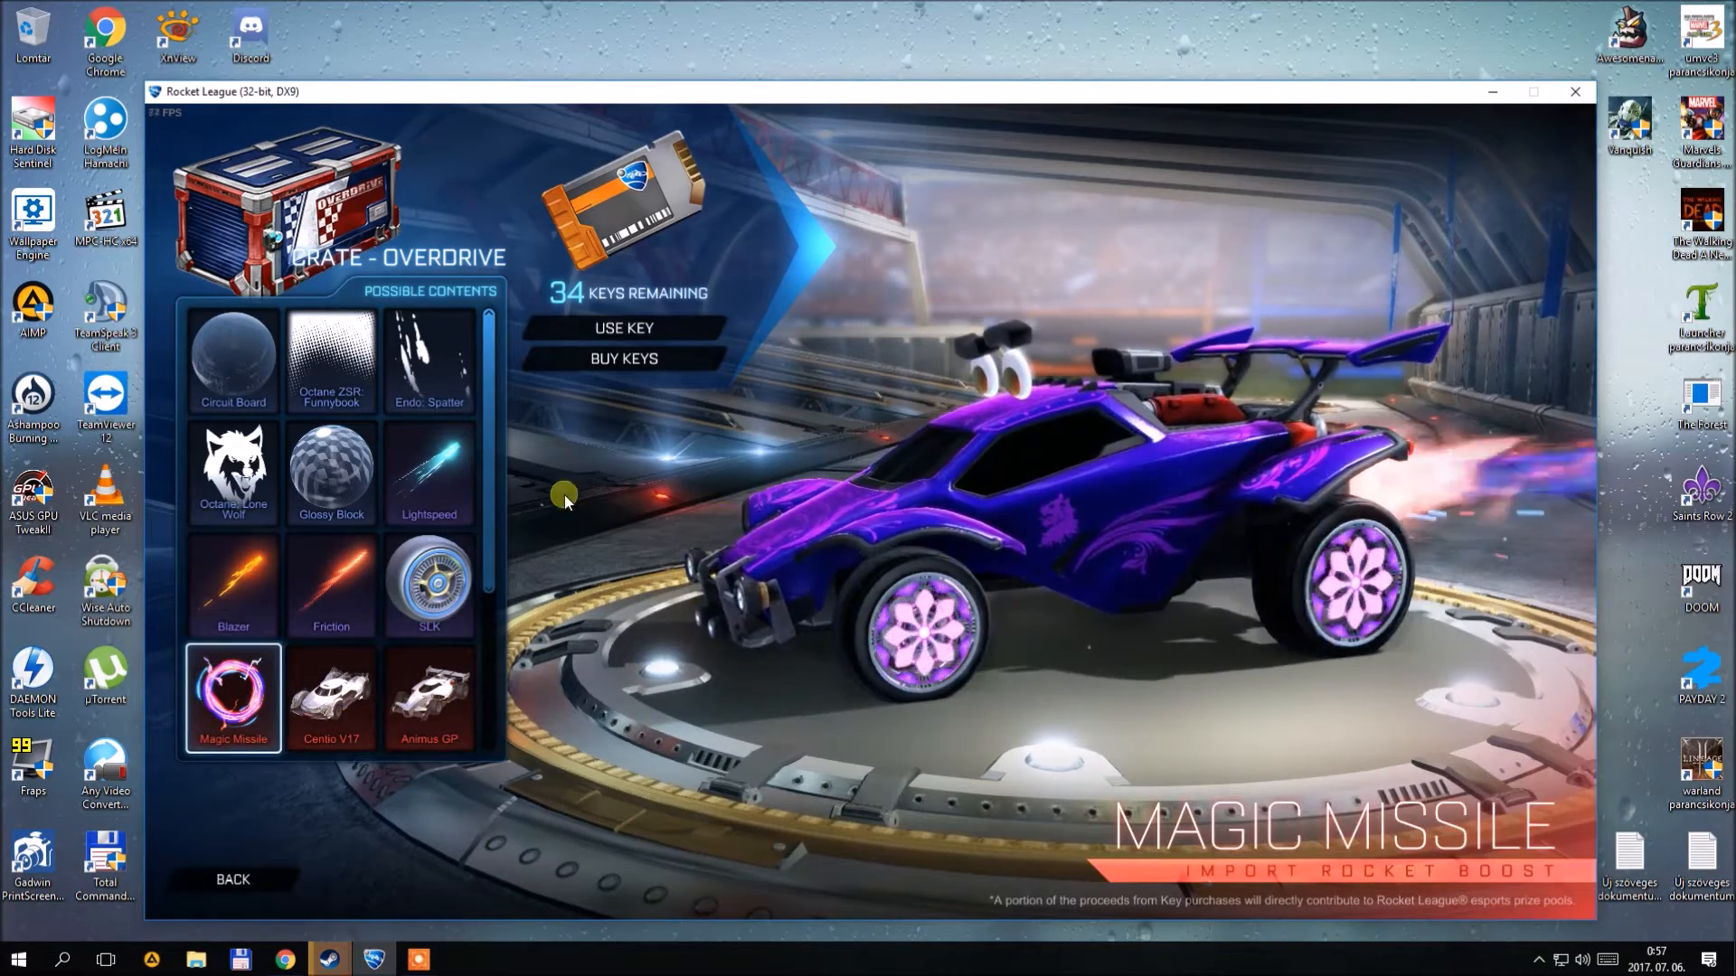
pyautogui.click(329, 584)
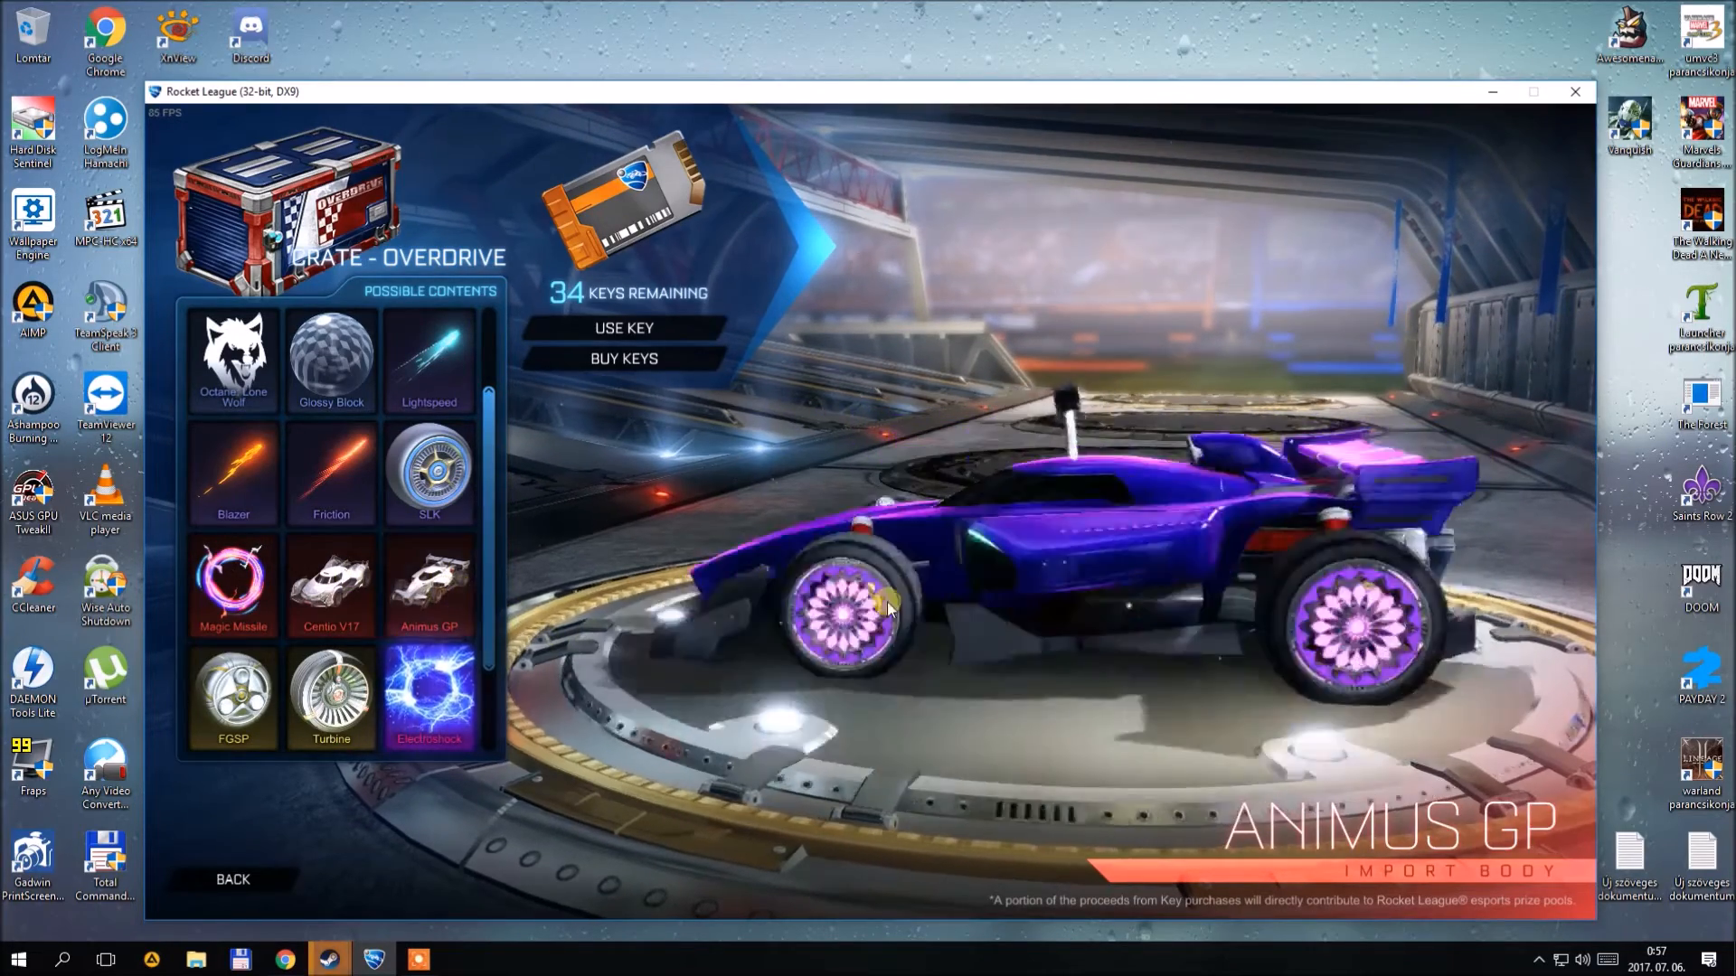
# Preview the Turbine and FGSP wheels and the Electroshock, Sub-Zero, Hellfire and Fireworks goal explosions, then request Use Key.
pyautogui.click(429, 695)
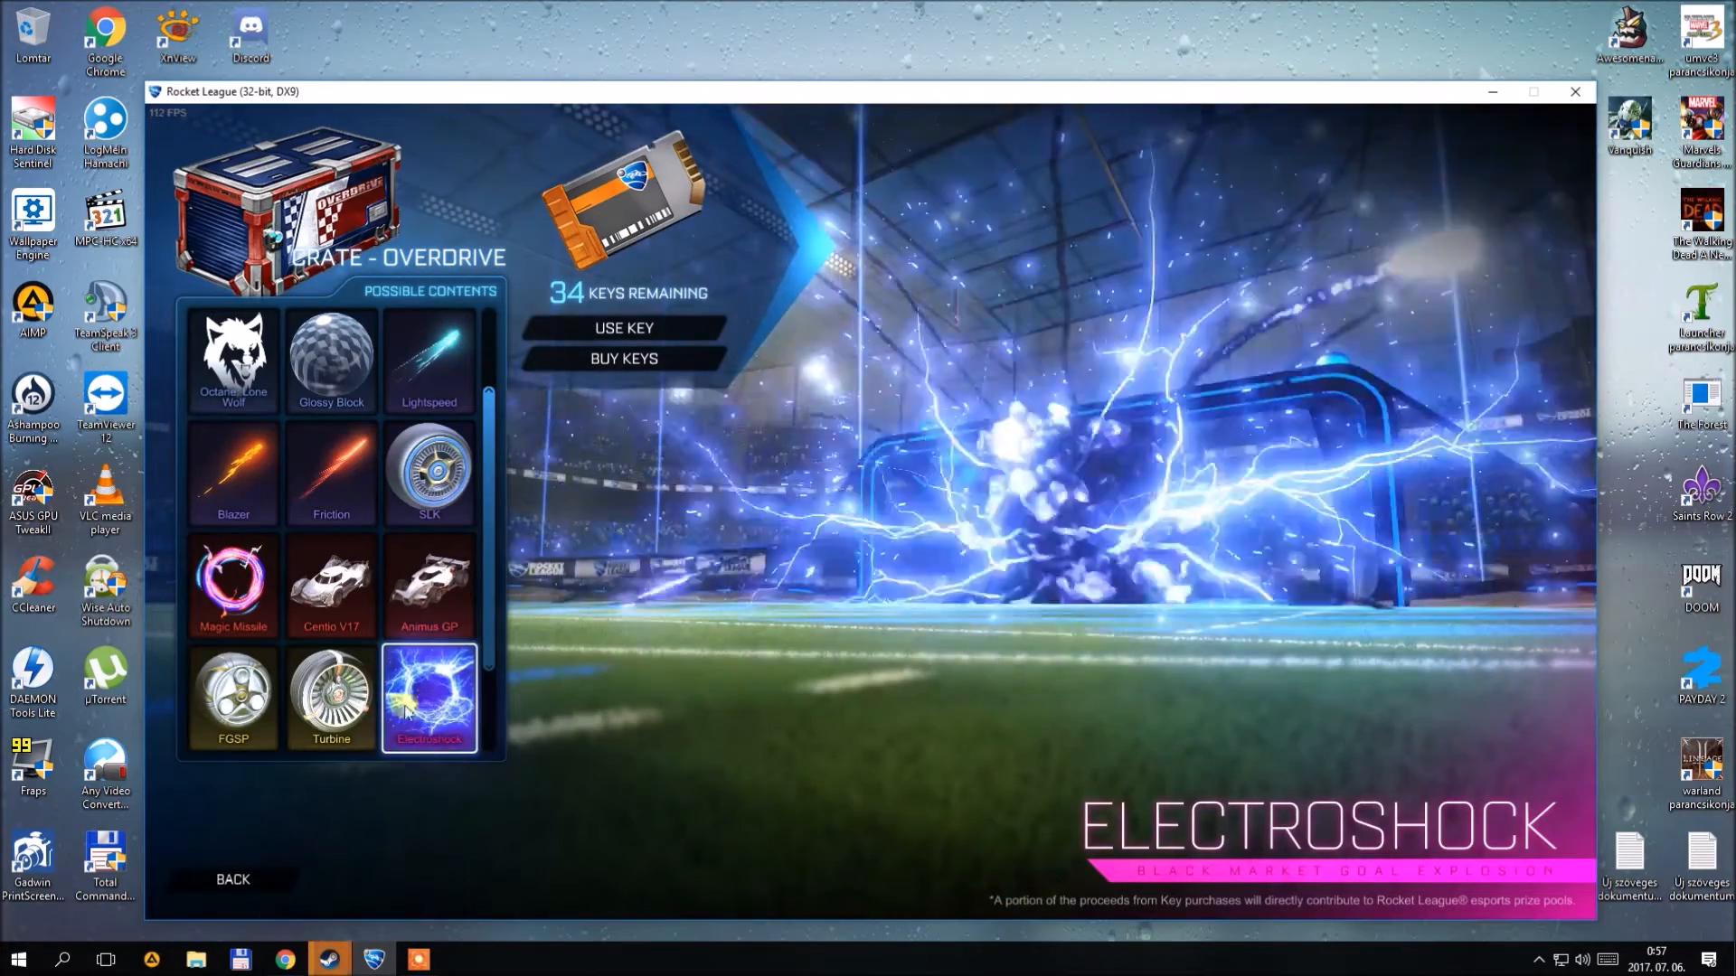
pyautogui.click(329, 698)
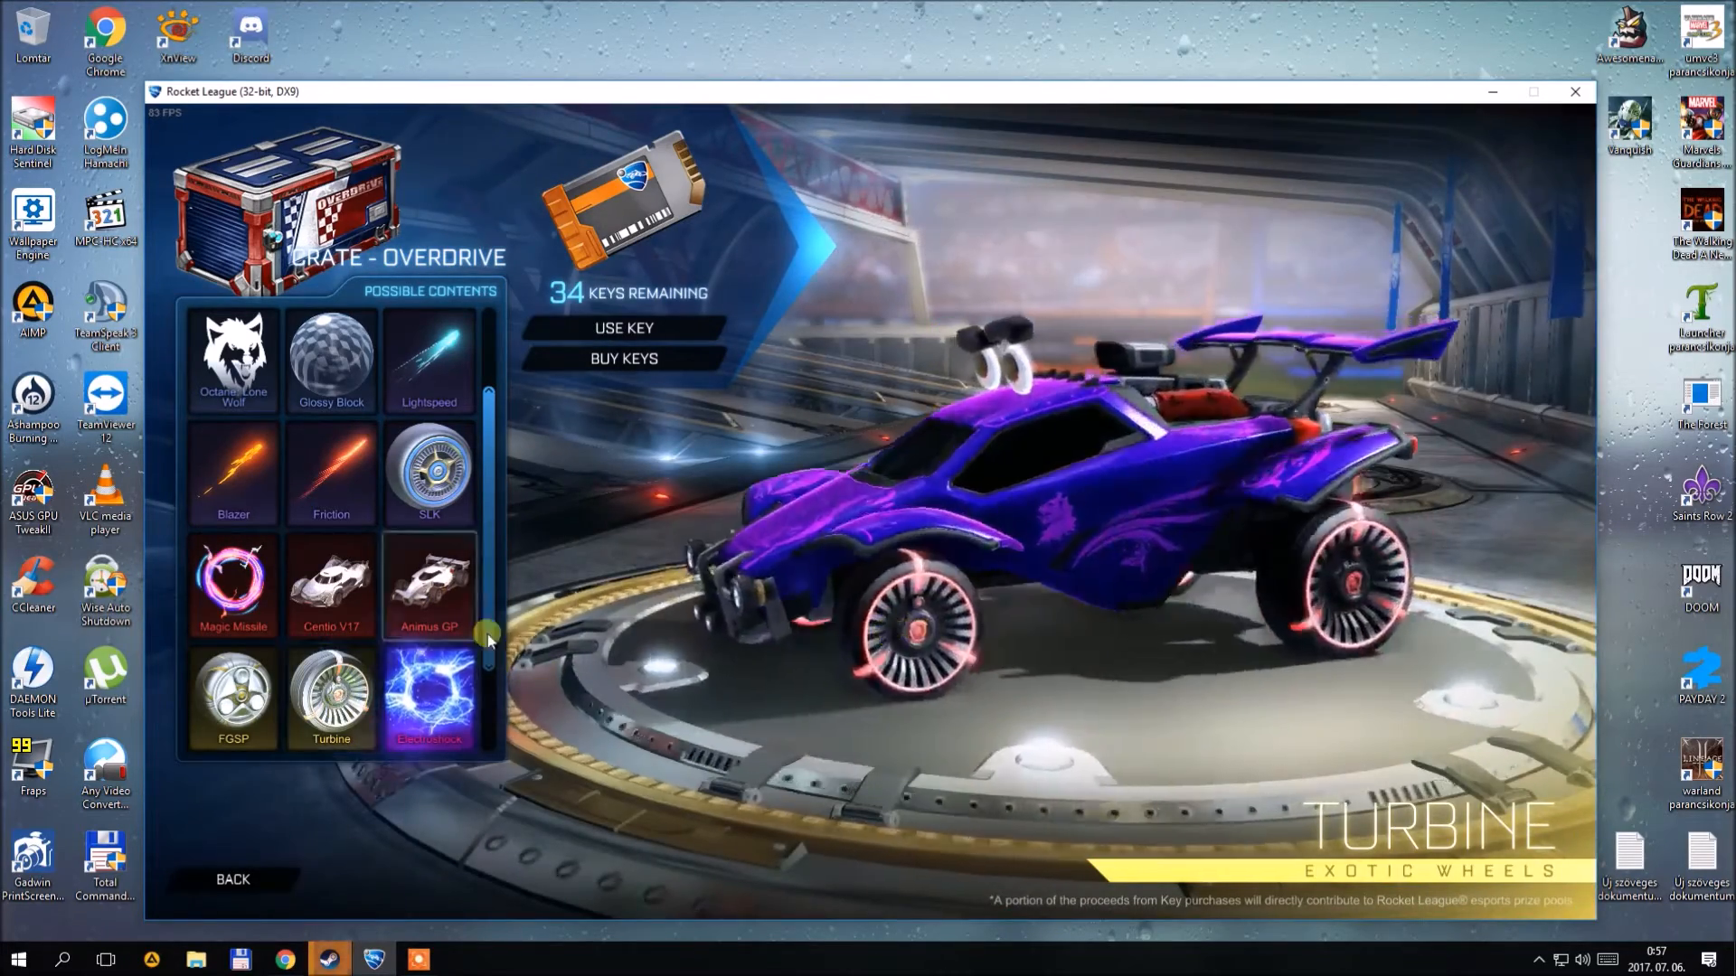
pyautogui.click(233, 697)
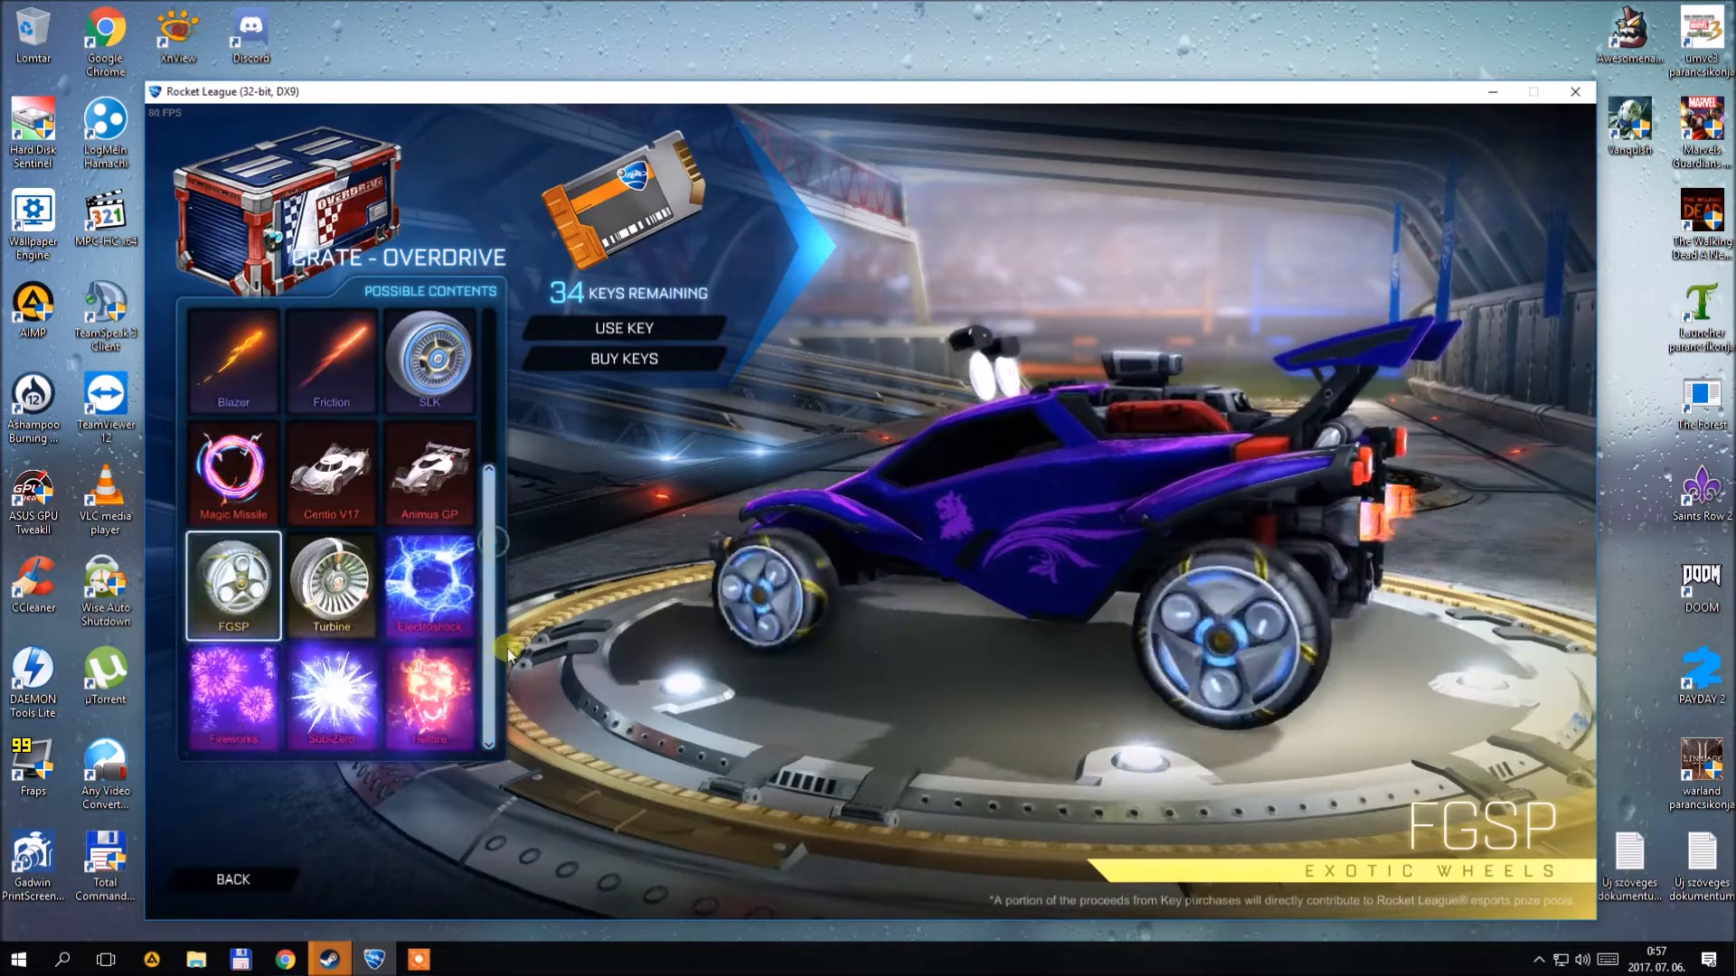
pyautogui.click(330, 698)
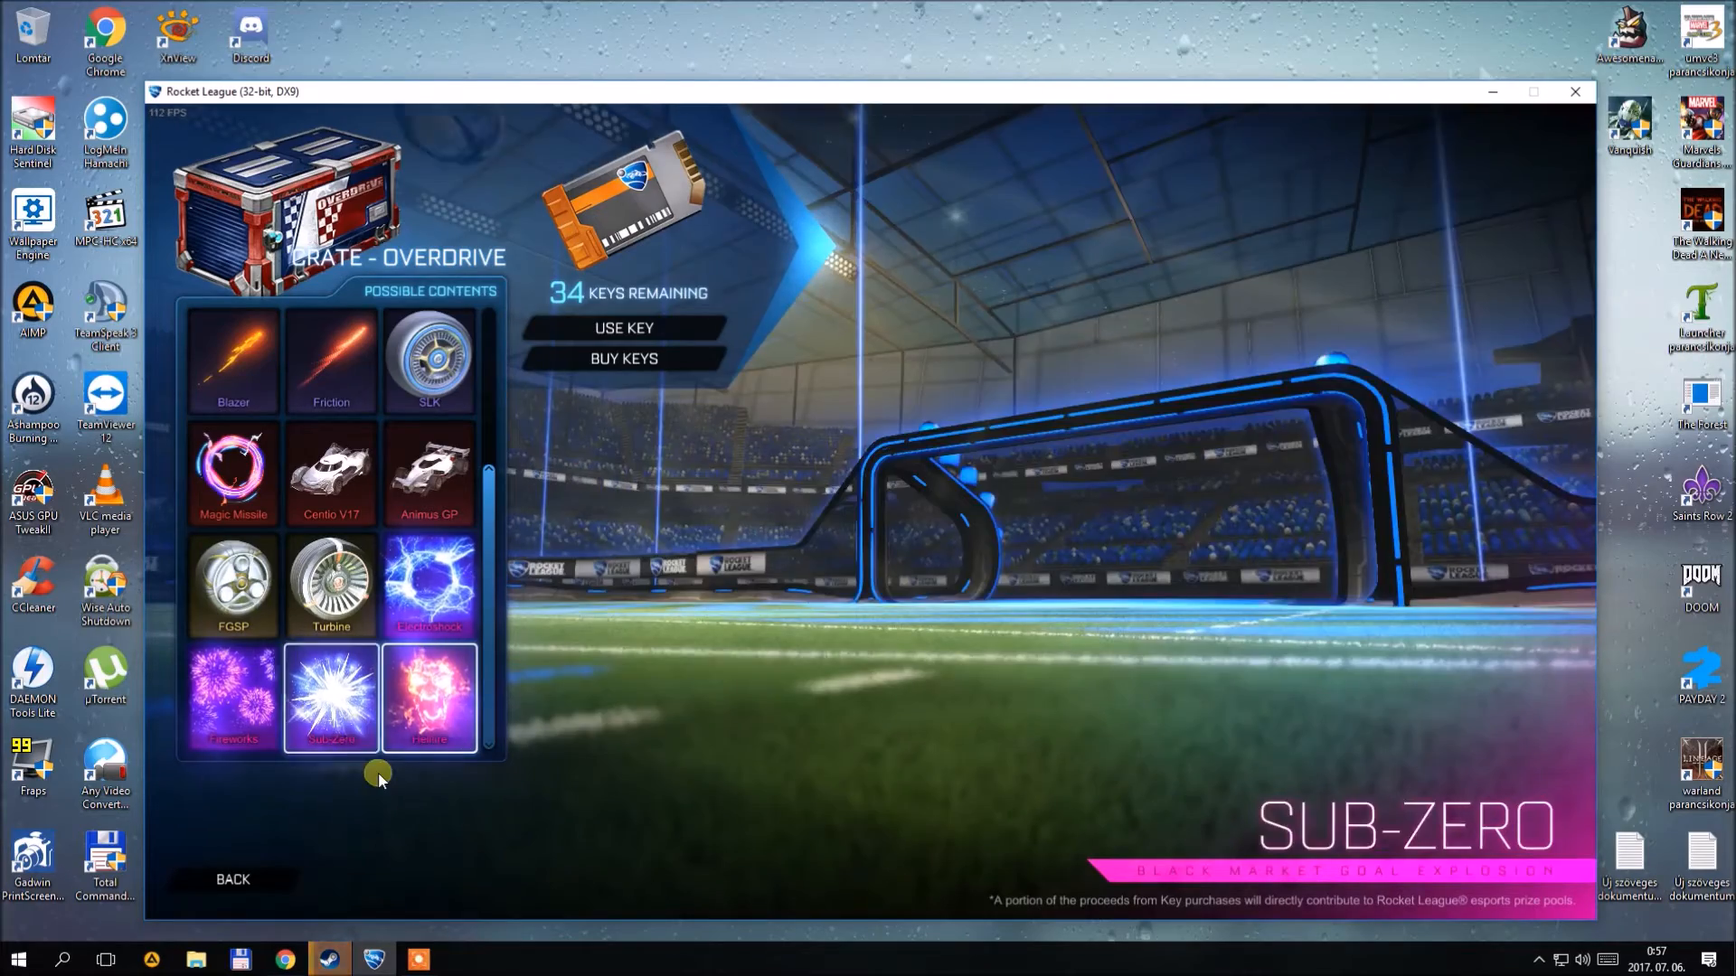
pyautogui.click(430, 698)
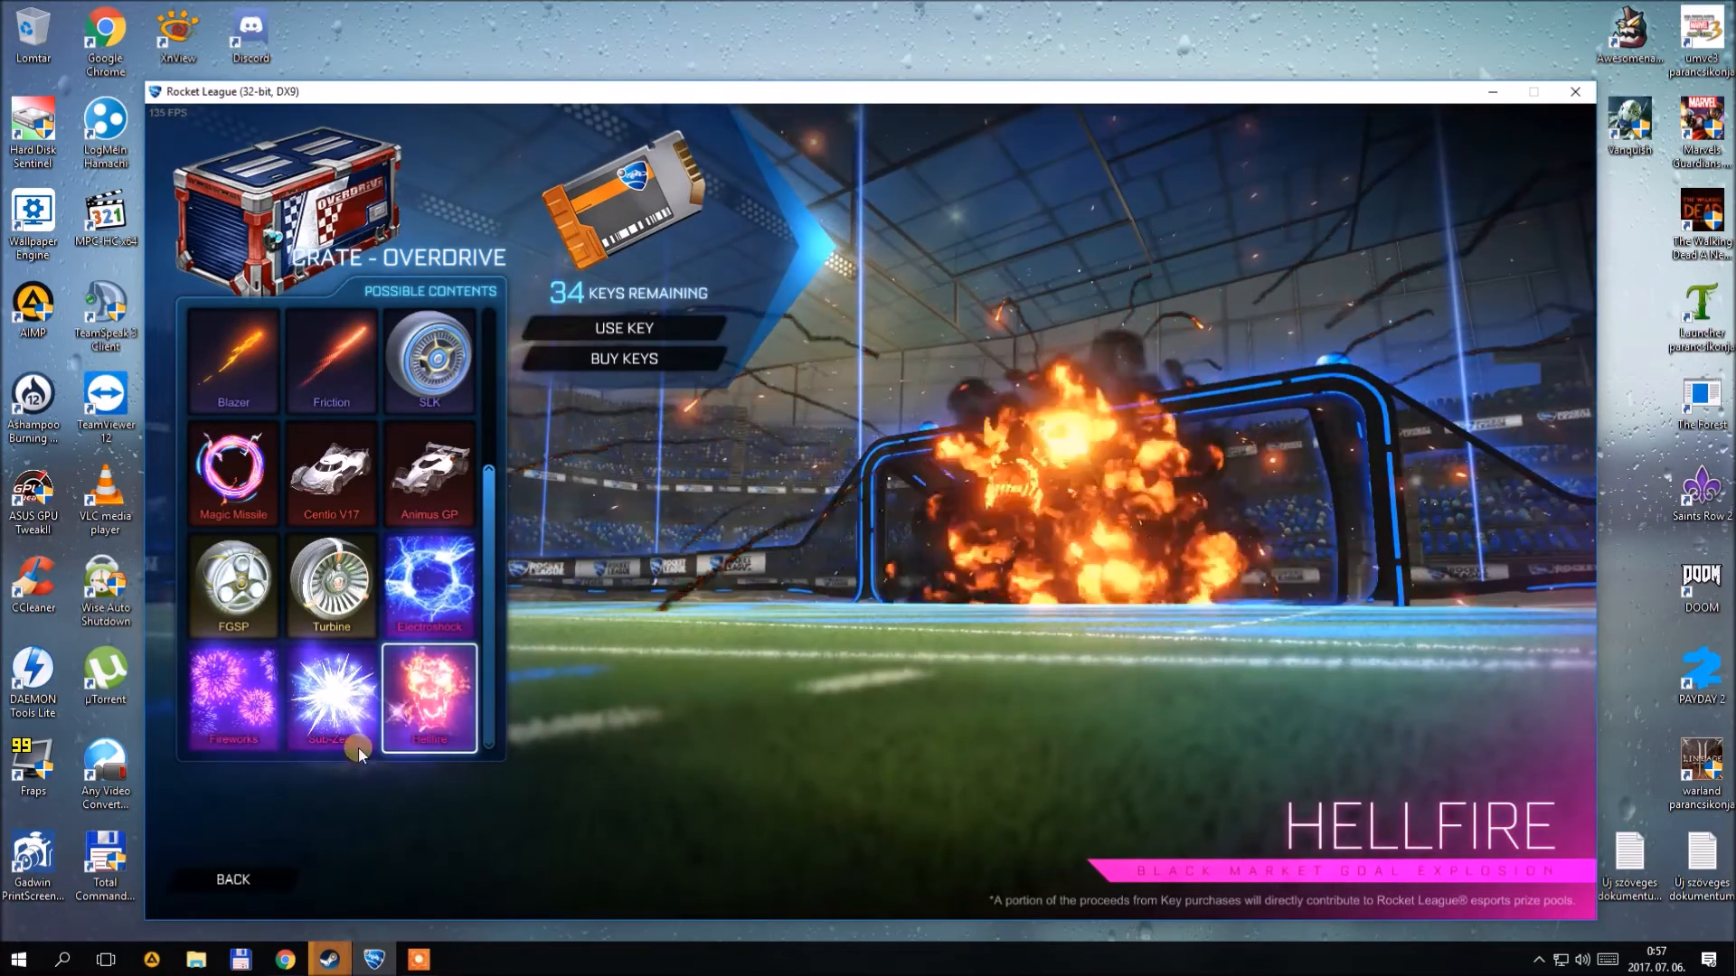
pyautogui.click(329, 698)
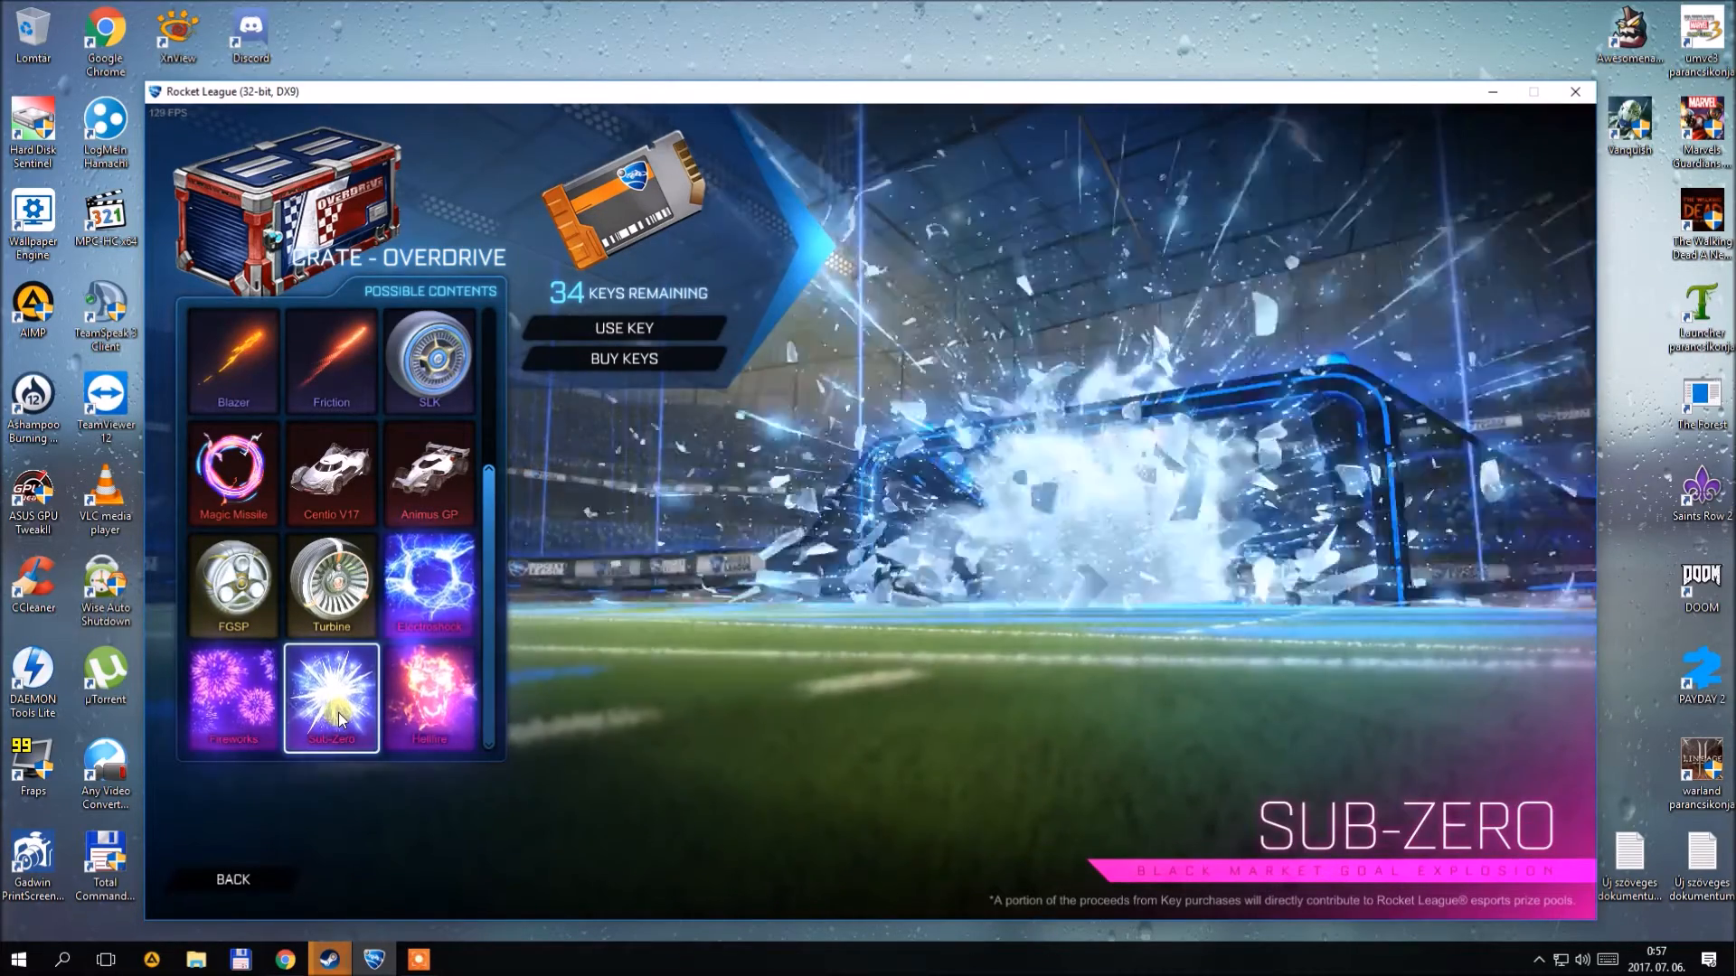
pyautogui.click(233, 698)
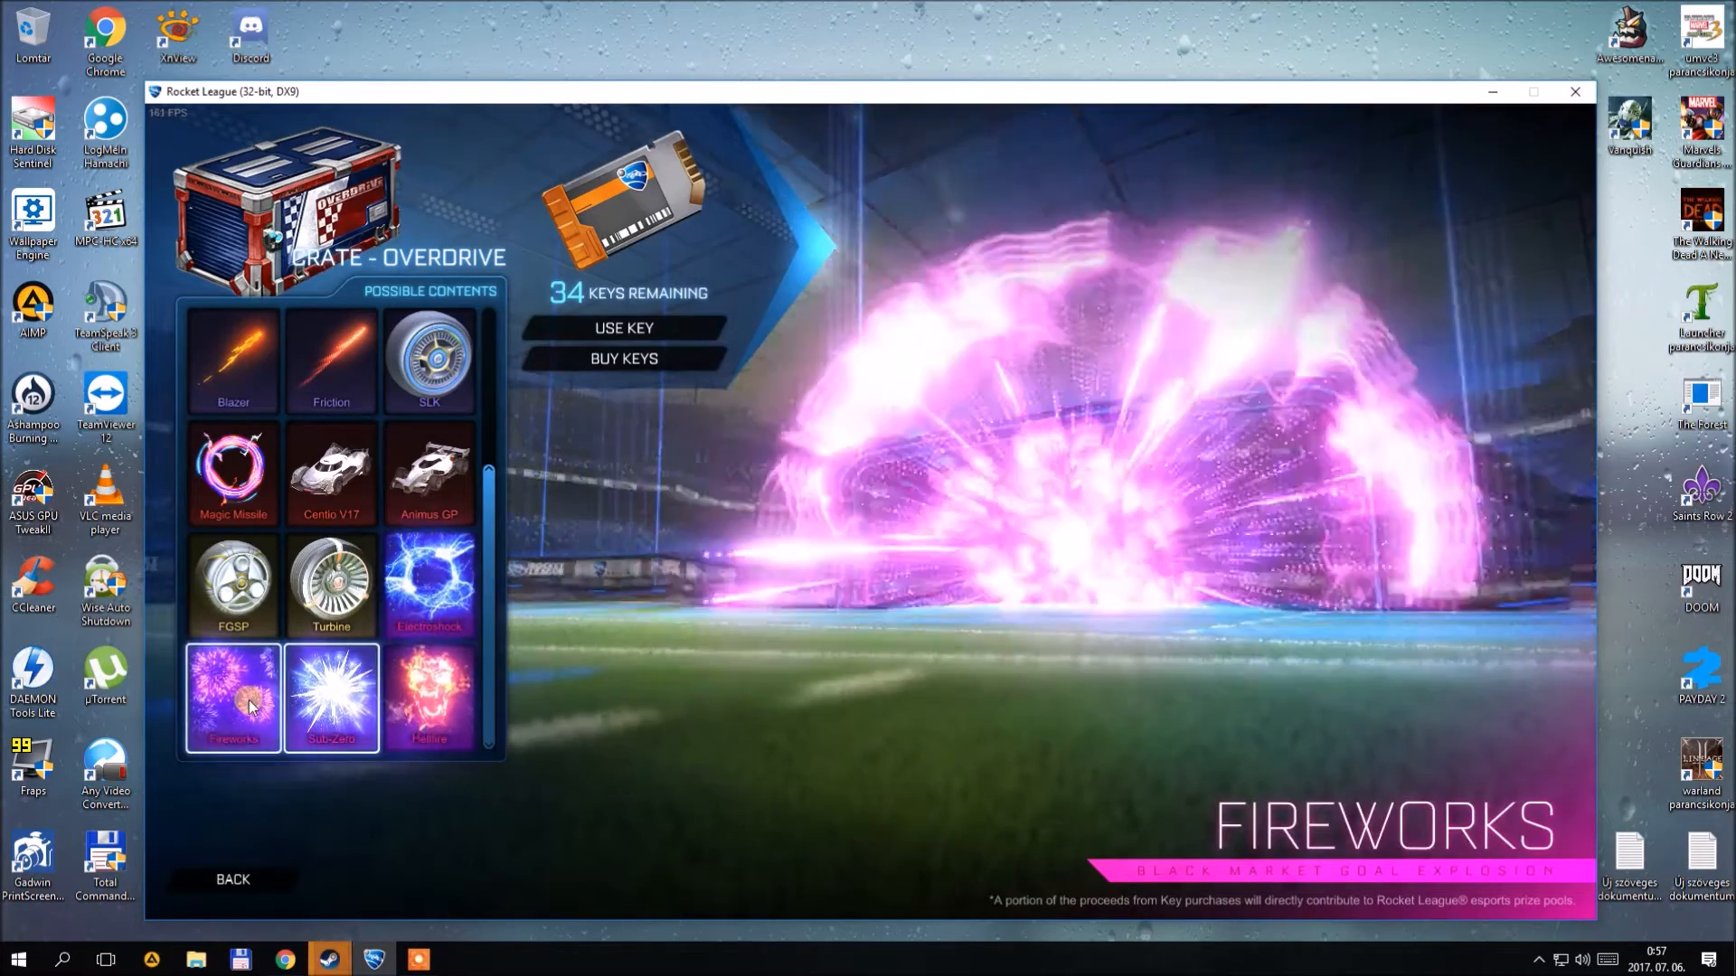
pyautogui.click(624, 327)
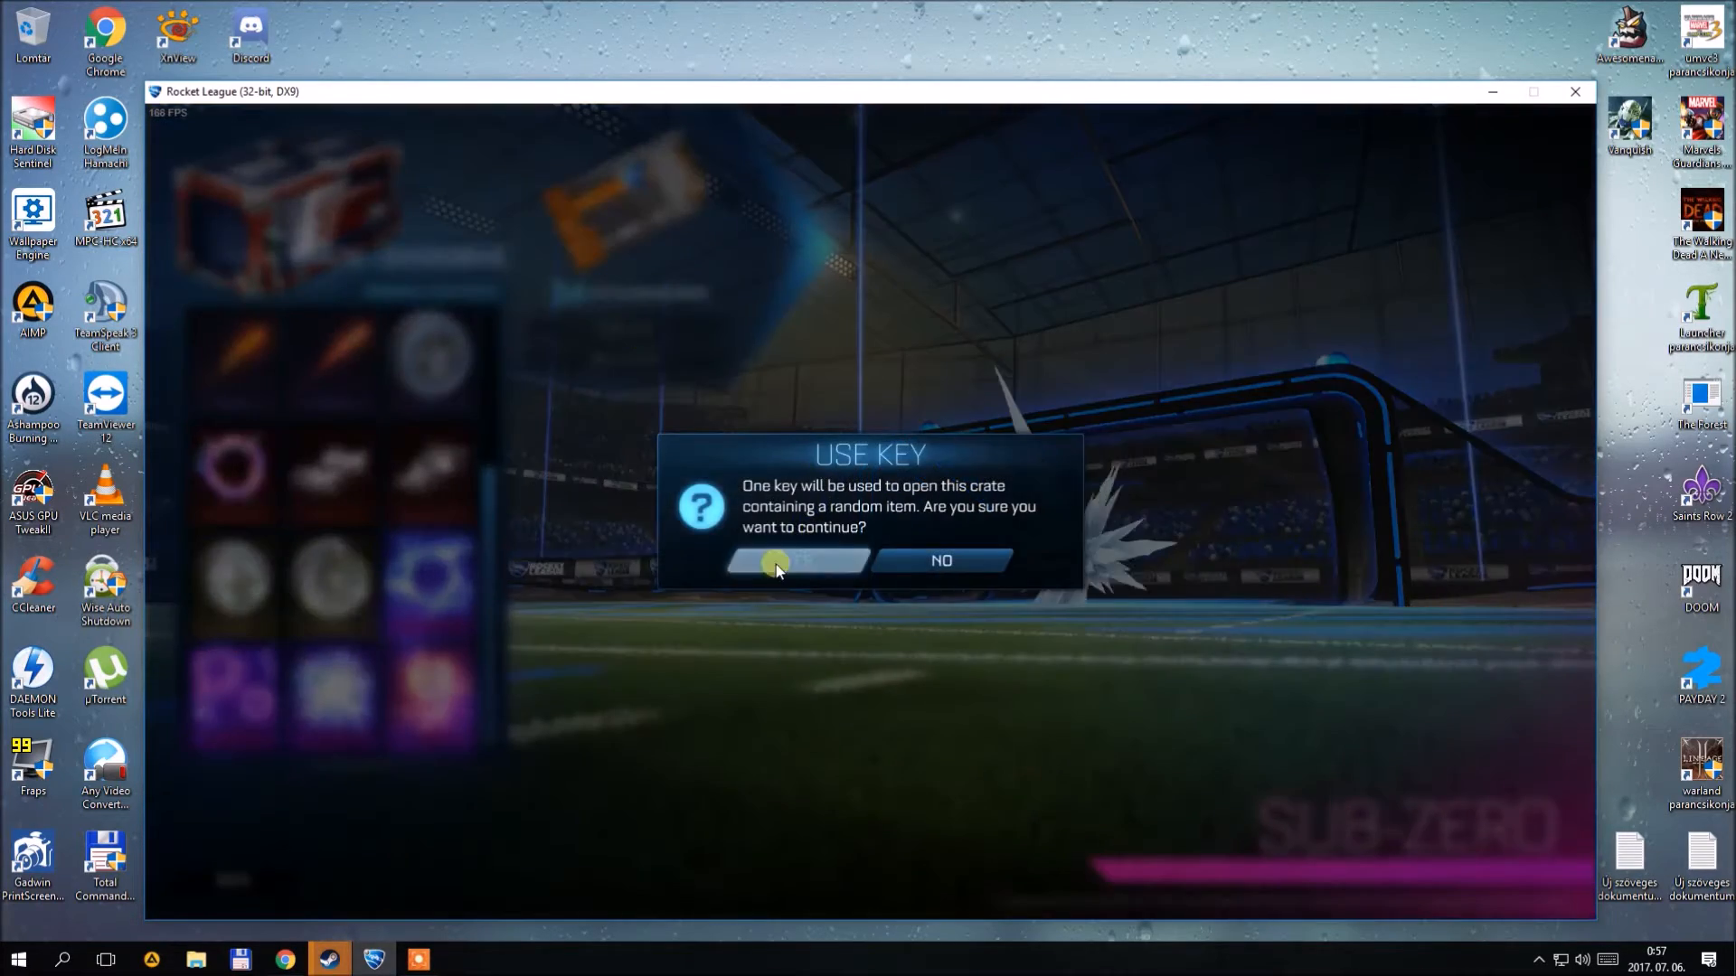
# Confirm spending one of the 34 keys to open the Overdrive crate.
pyautogui.click(797, 560)
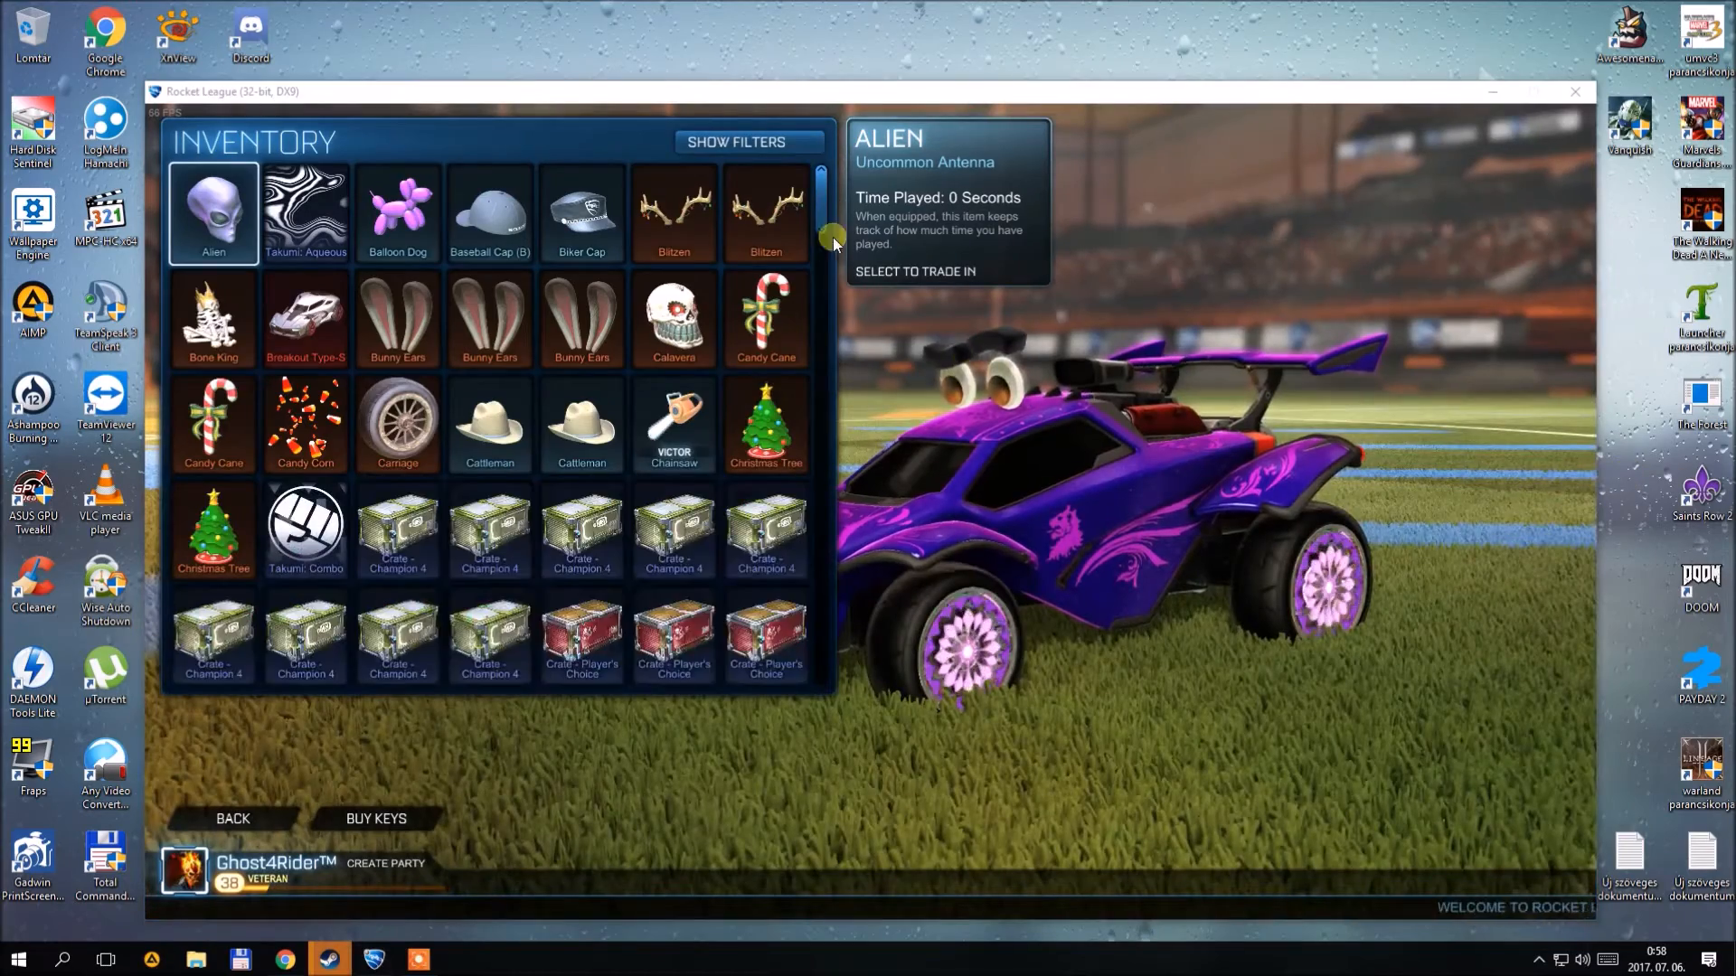
# Select a second Overdrive crate from the inventory and request opening it with a key.
pyautogui.scroll(-3)
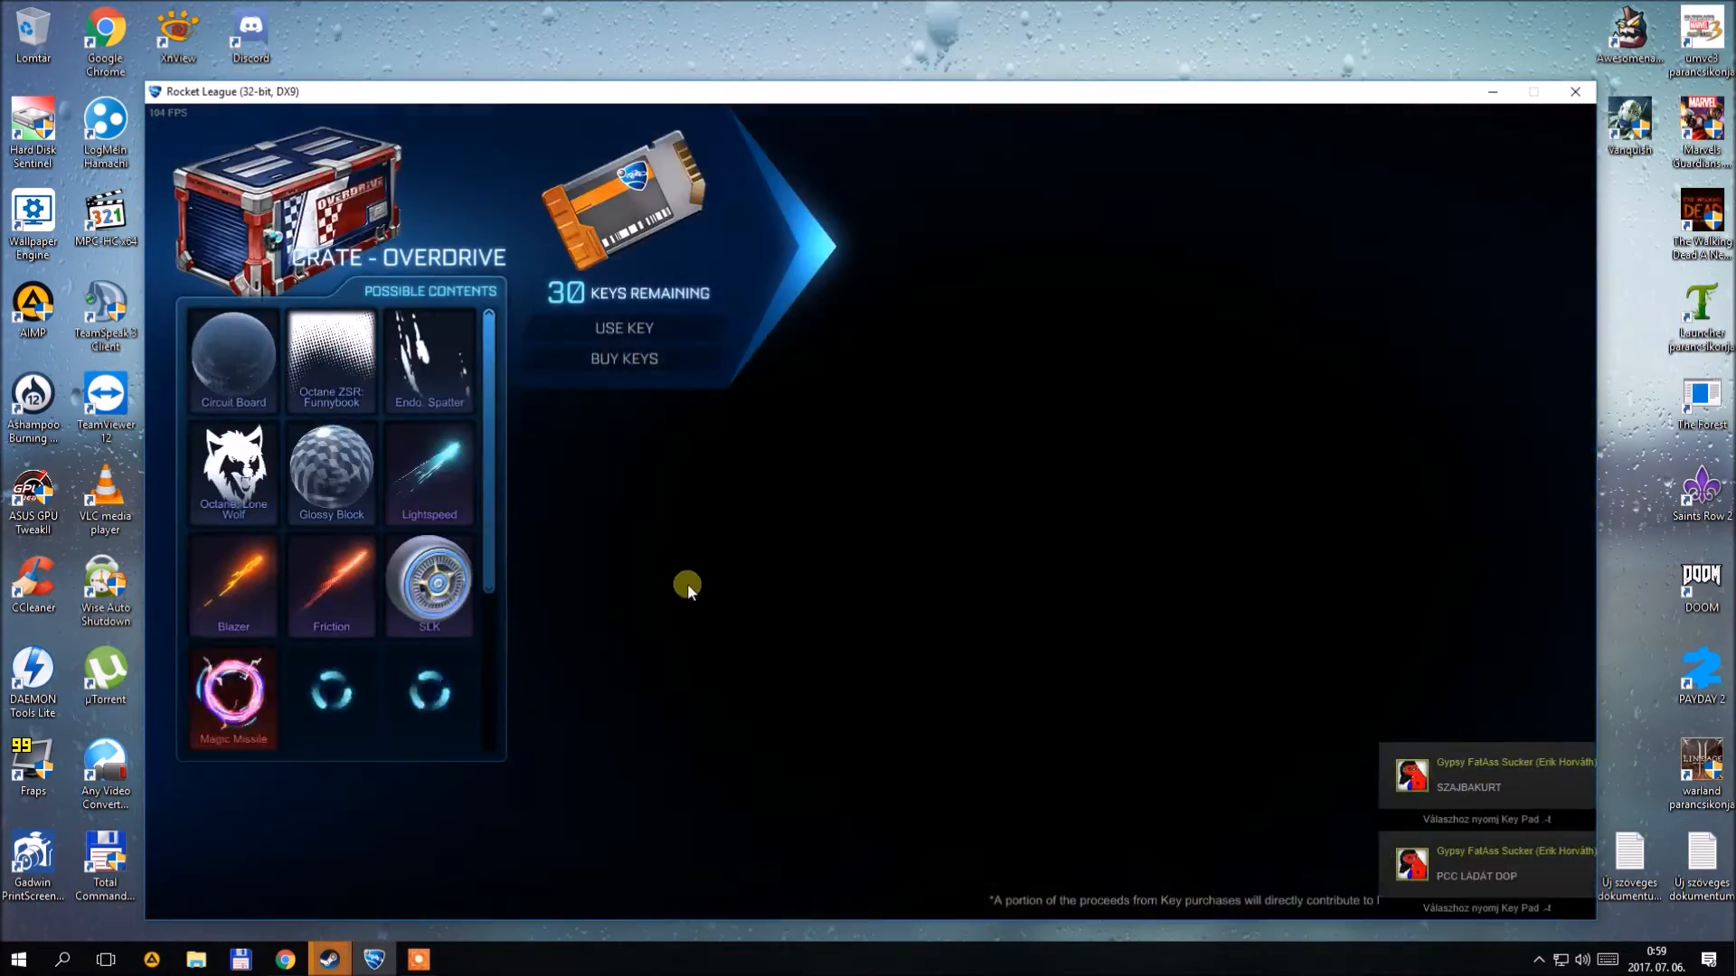
pyautogui.click(623, 328)
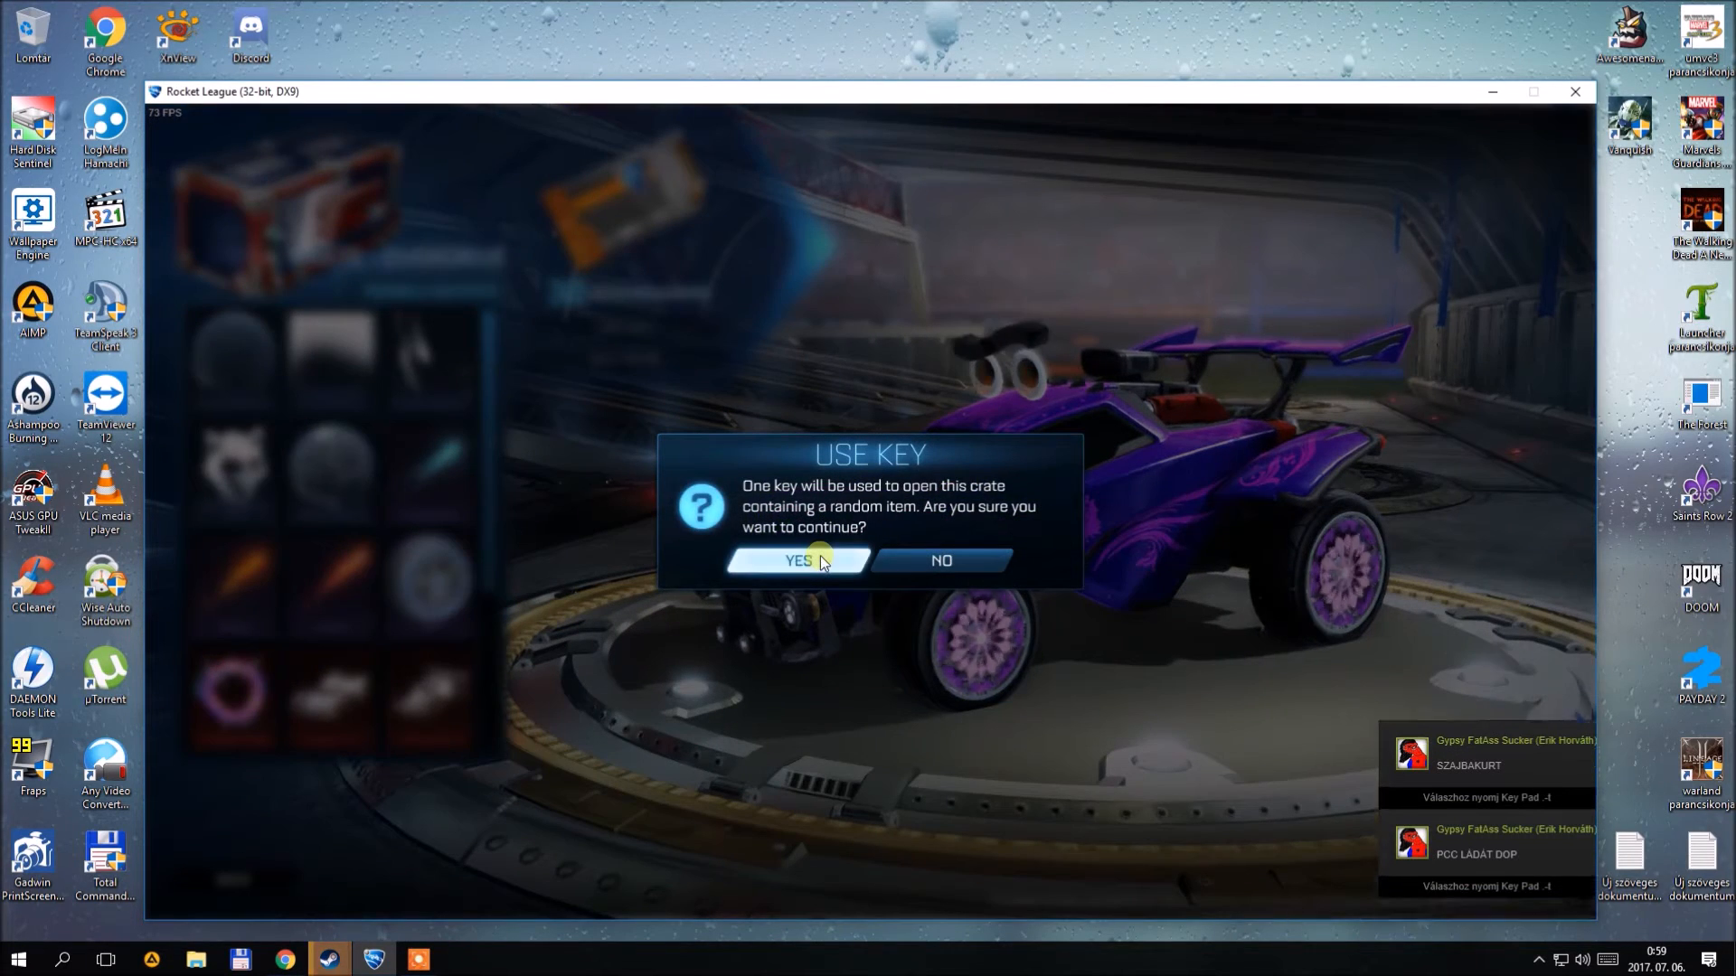
# Confirm the key for the second crate and leave the inventory for the garage car screen.
pyautogui.click(795, 560)
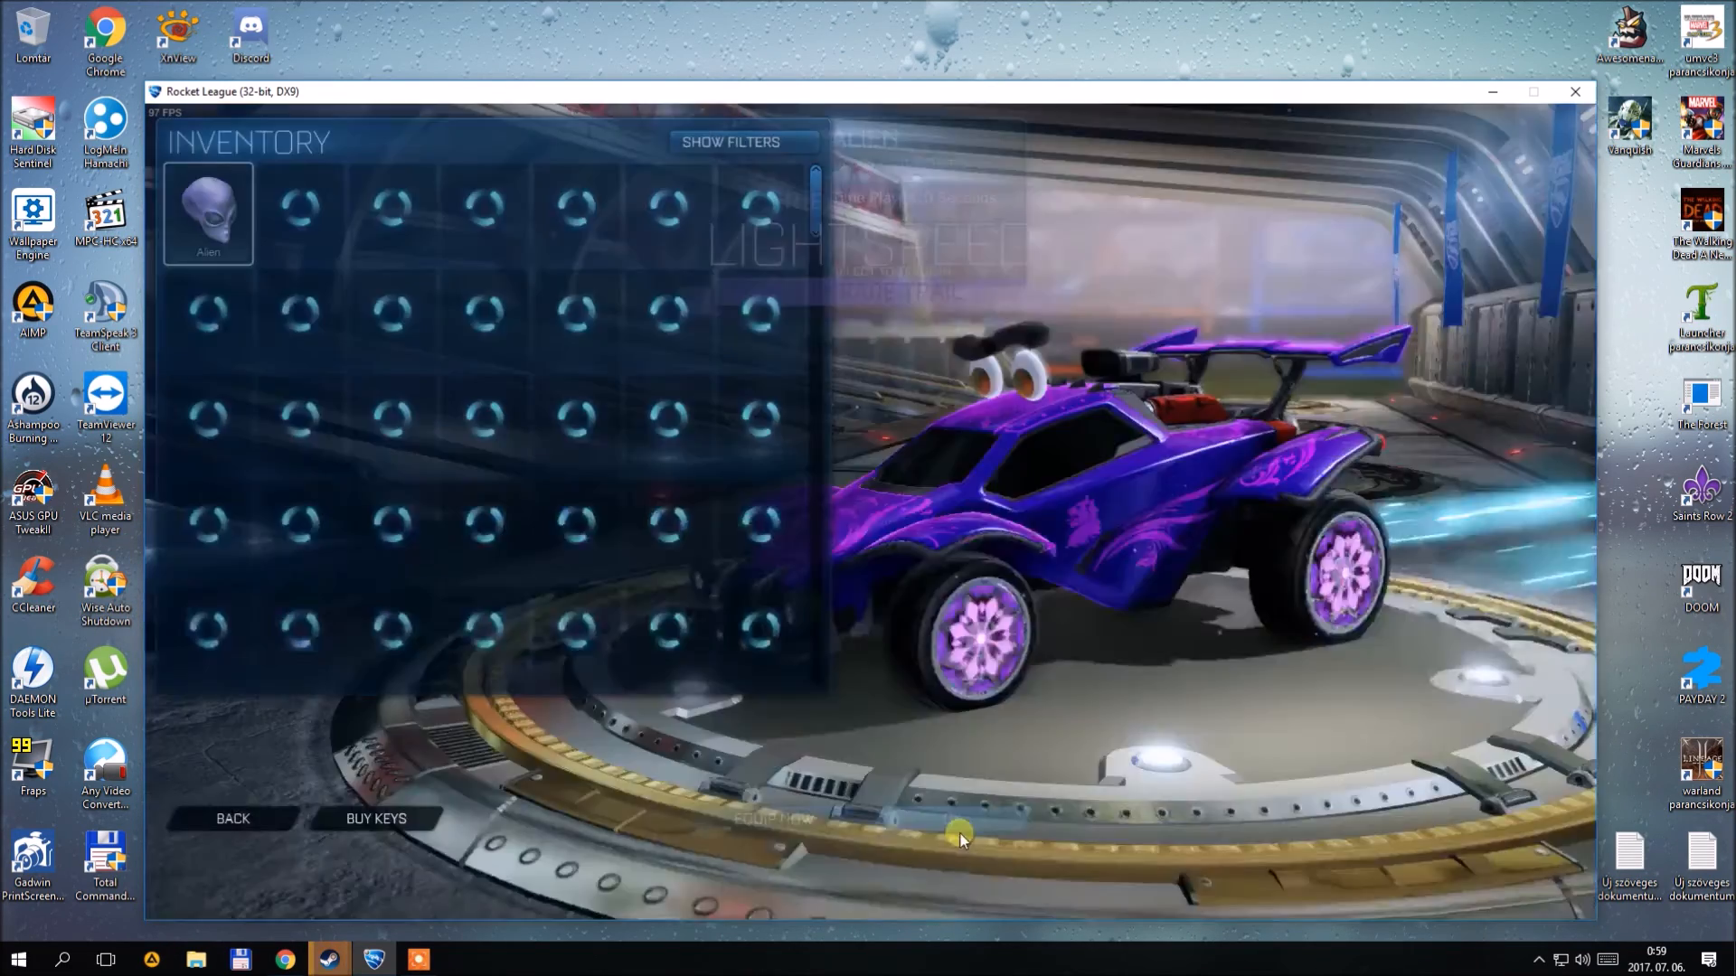
pyautogui.click(233, 817)
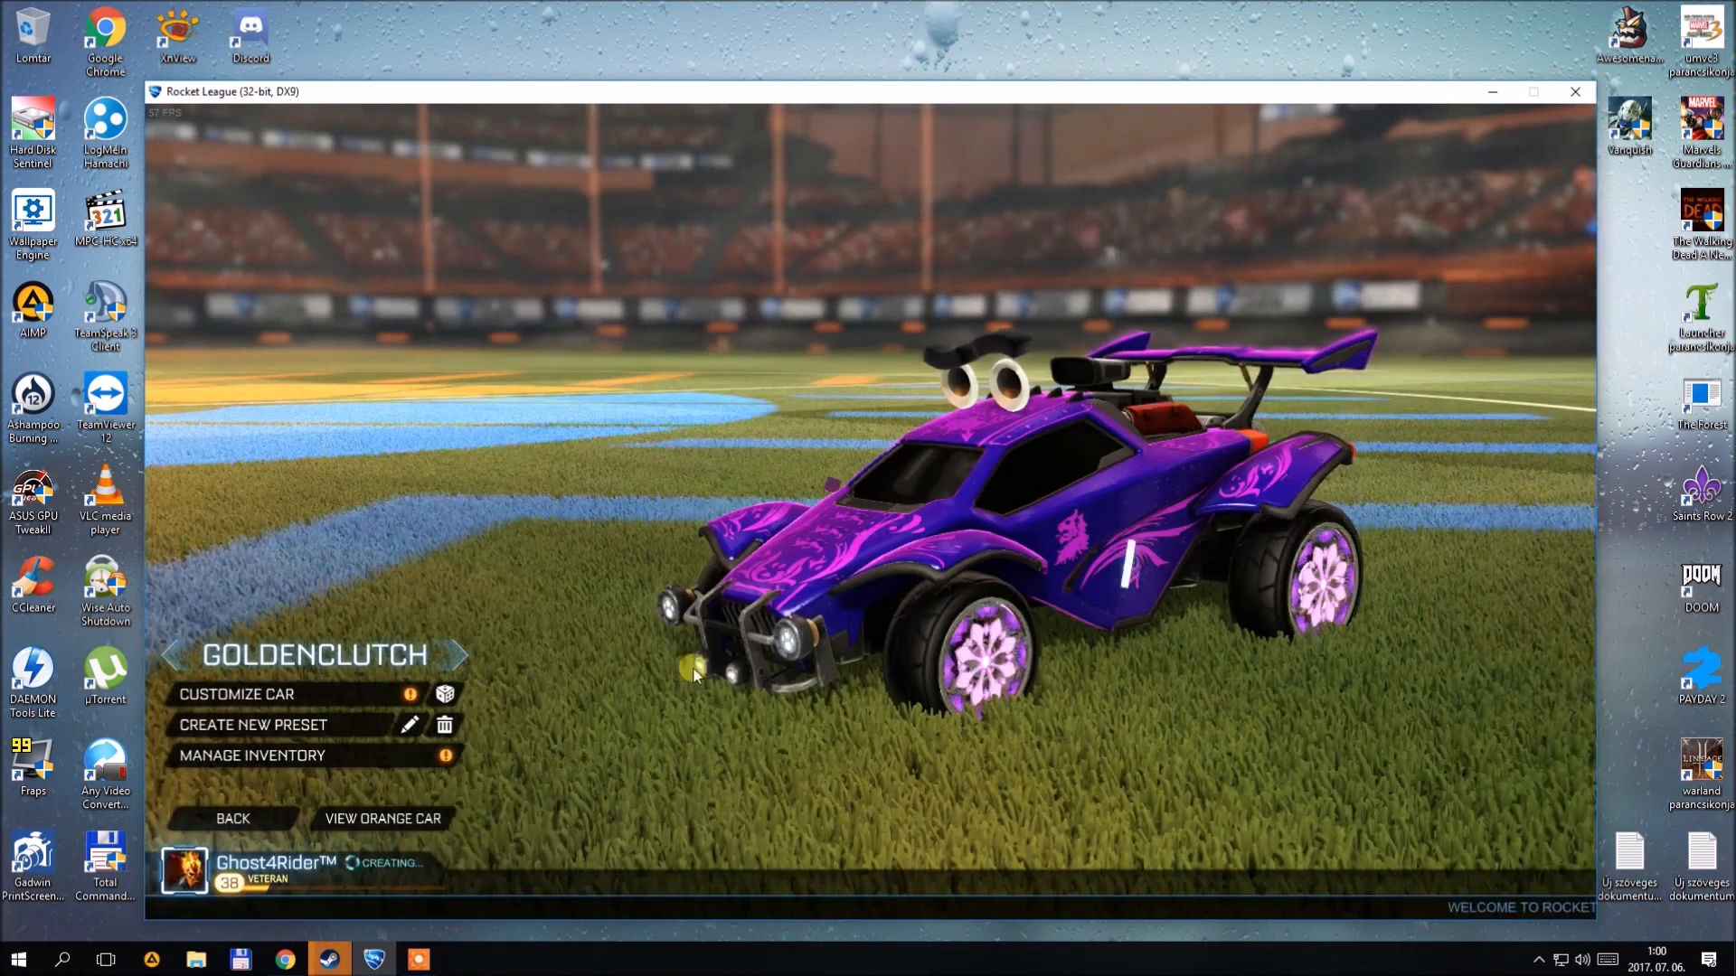